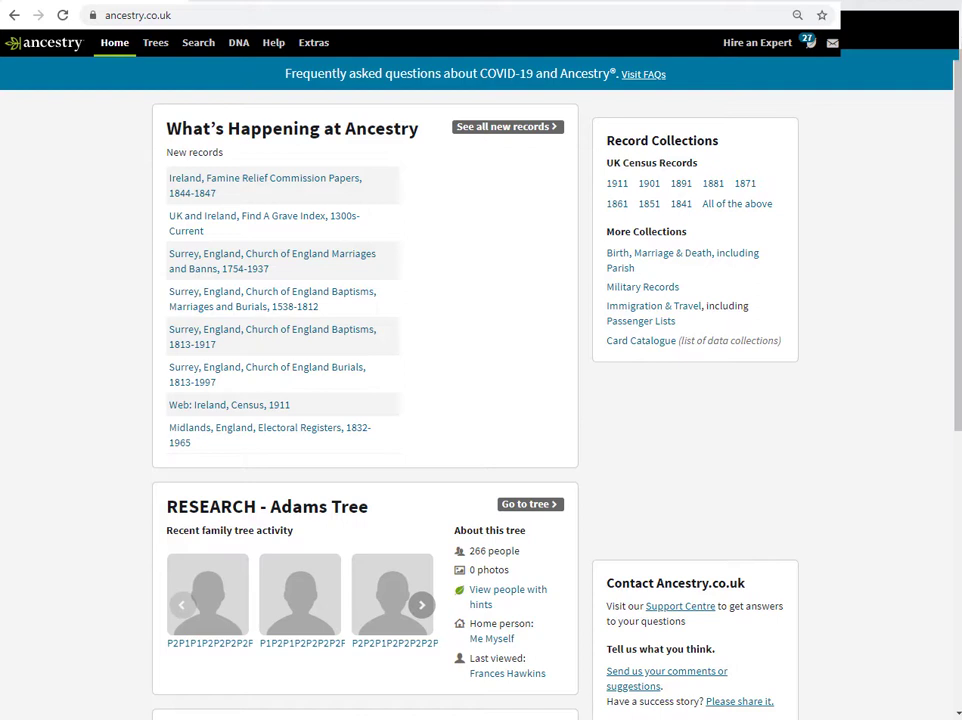
pyautogui.moveTo(88, 94)
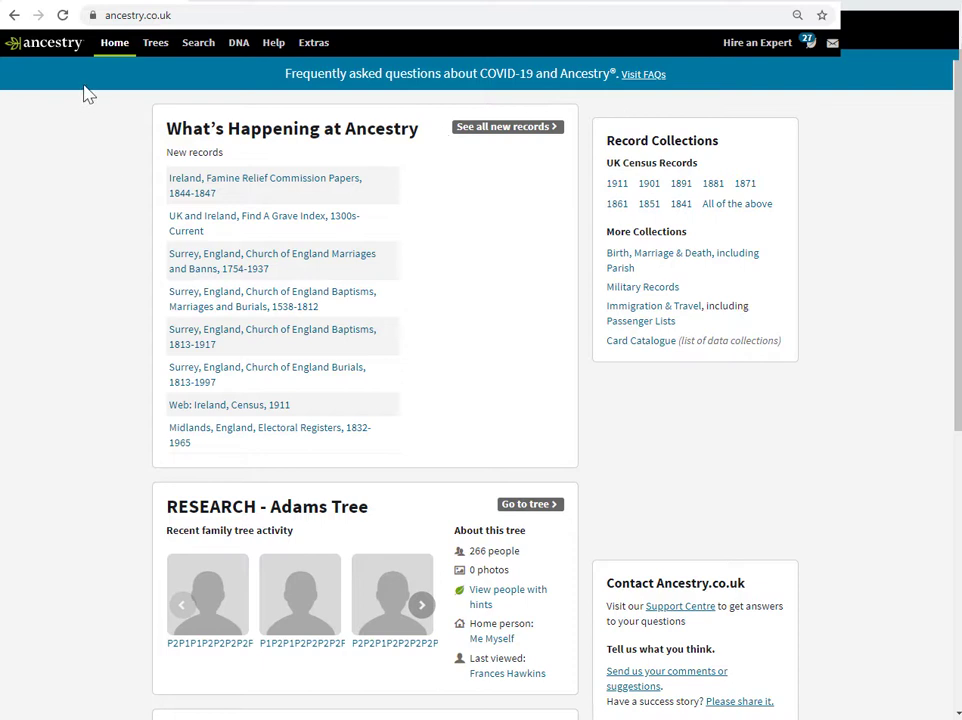
# - Open the Dexter Family Tree from the Trees menu
pyautogui.click(155, 42)
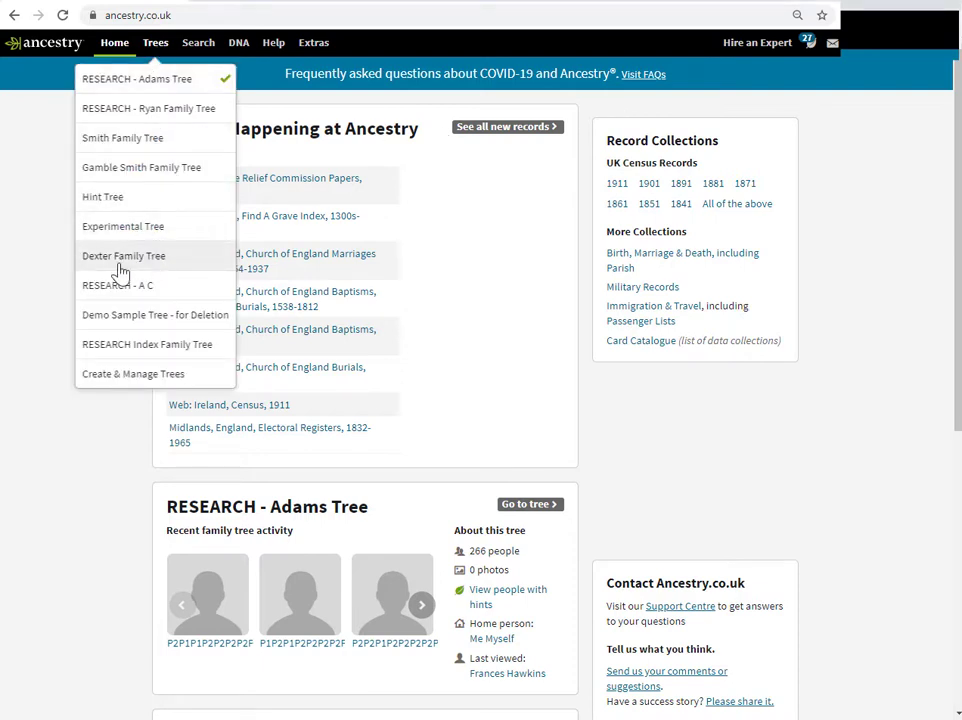
pyautogui.click(123, 255)
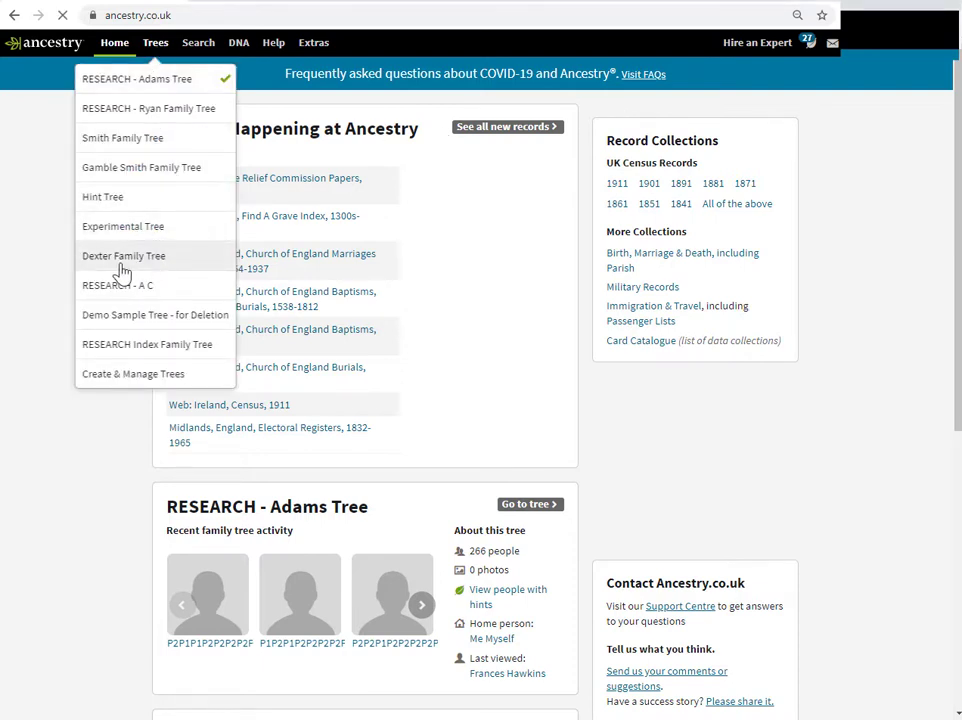
# - Go to Tree Settings for the Dexter Family Tree via the tree dropdown
pyautogui.click(123, 255)
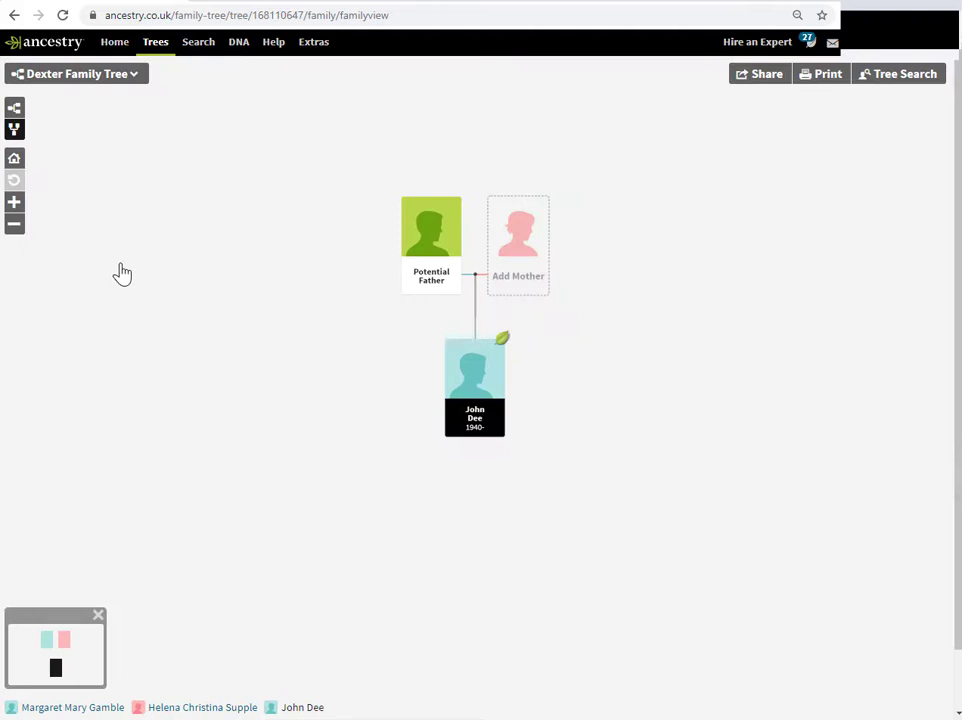
pyautogui.moveTo(190, 147)
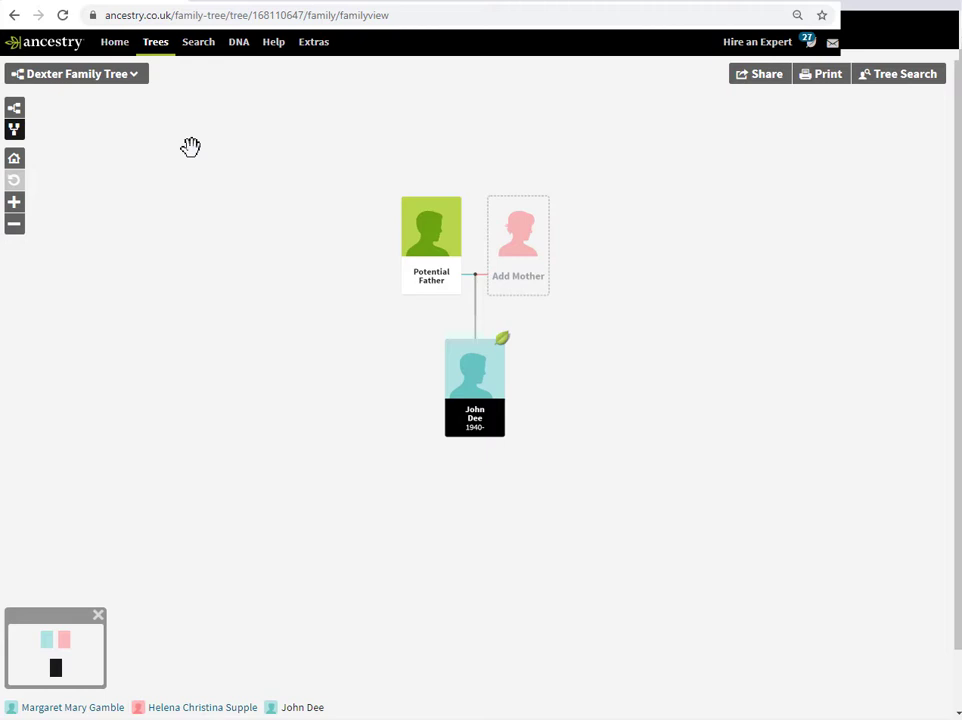
pyautogui.moveTo(137, 90)
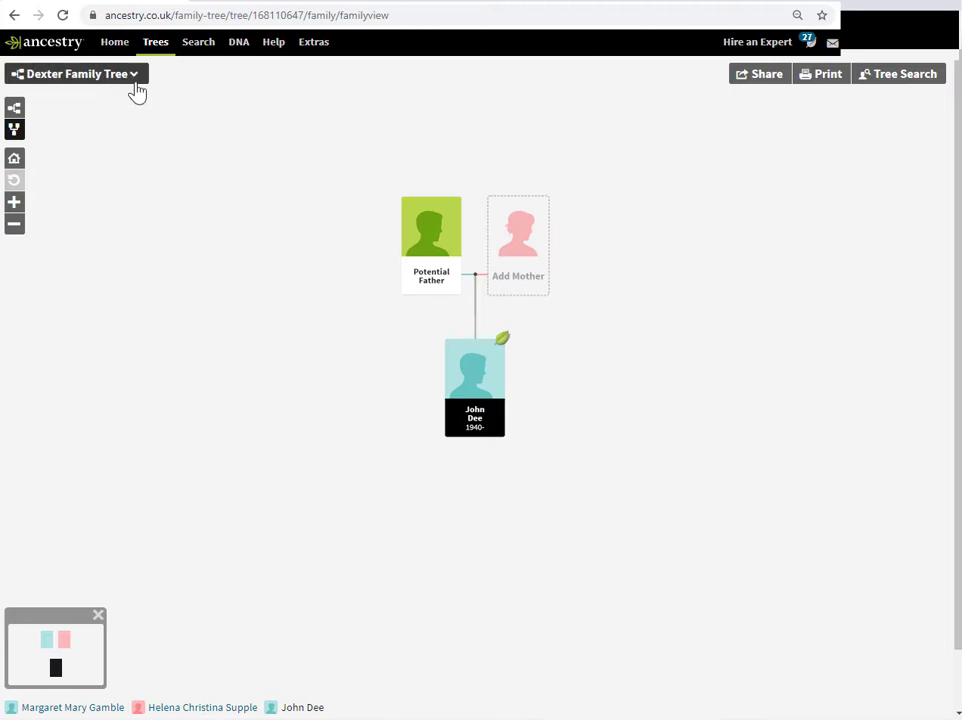
pyautogui.click(75, 73)
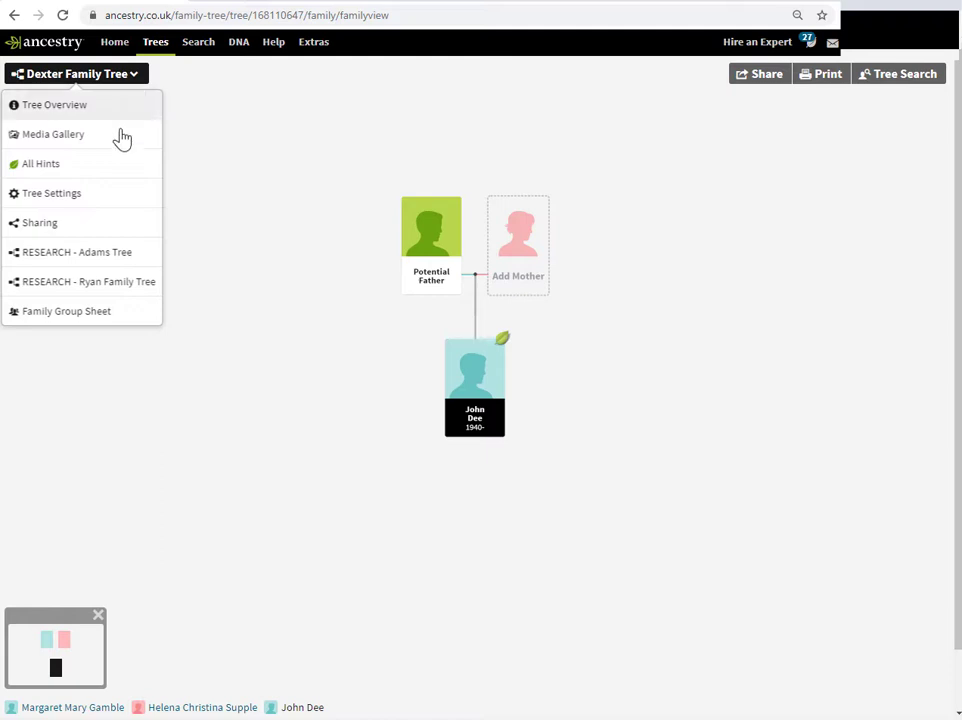
pyautogui.click(51, 192)
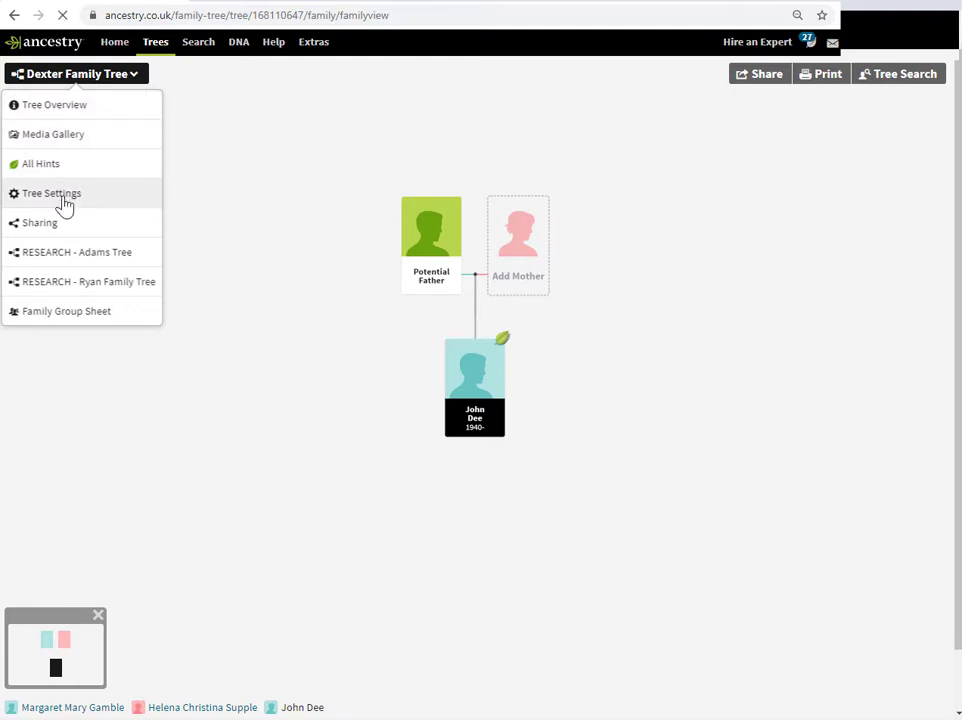
pyautogui.click(51, 193)
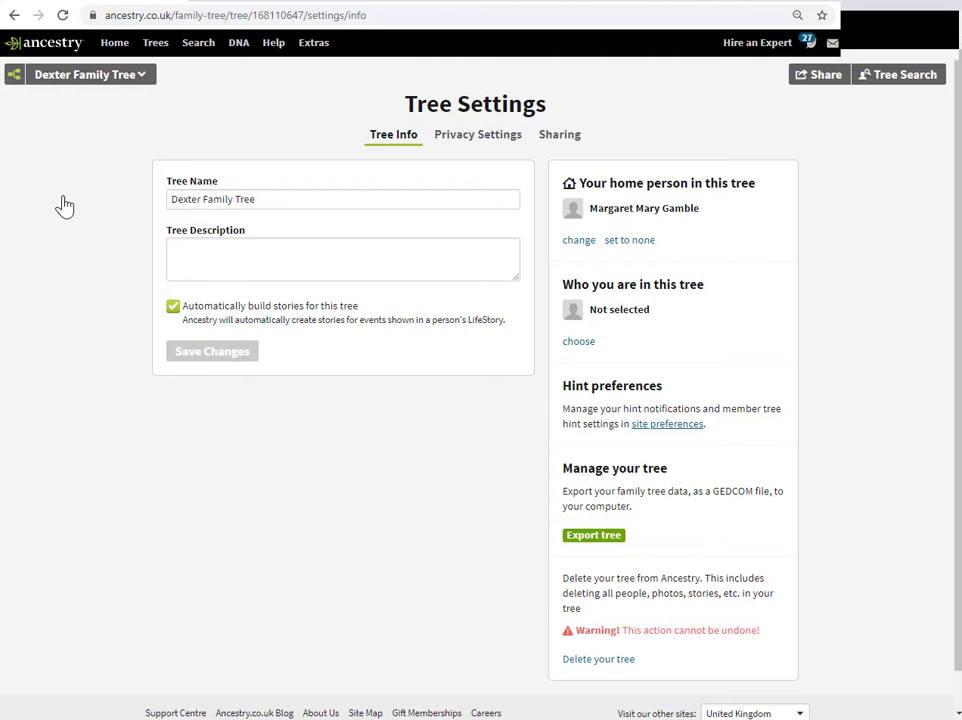
pyautogui.moveTo(360, 135)
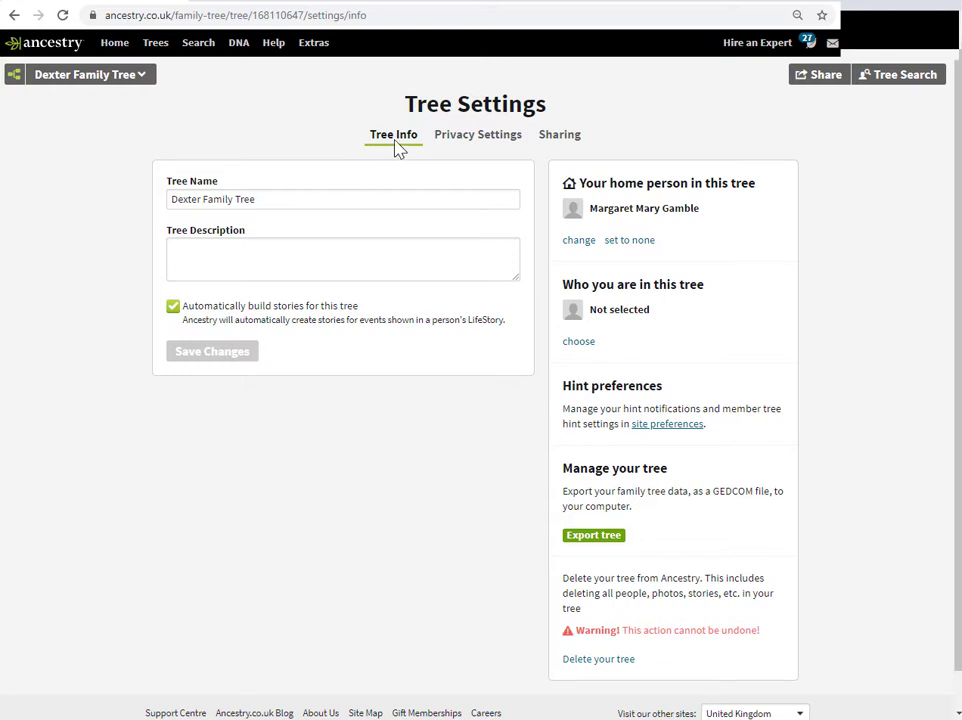
pyautogui.moveTo(428, 188)
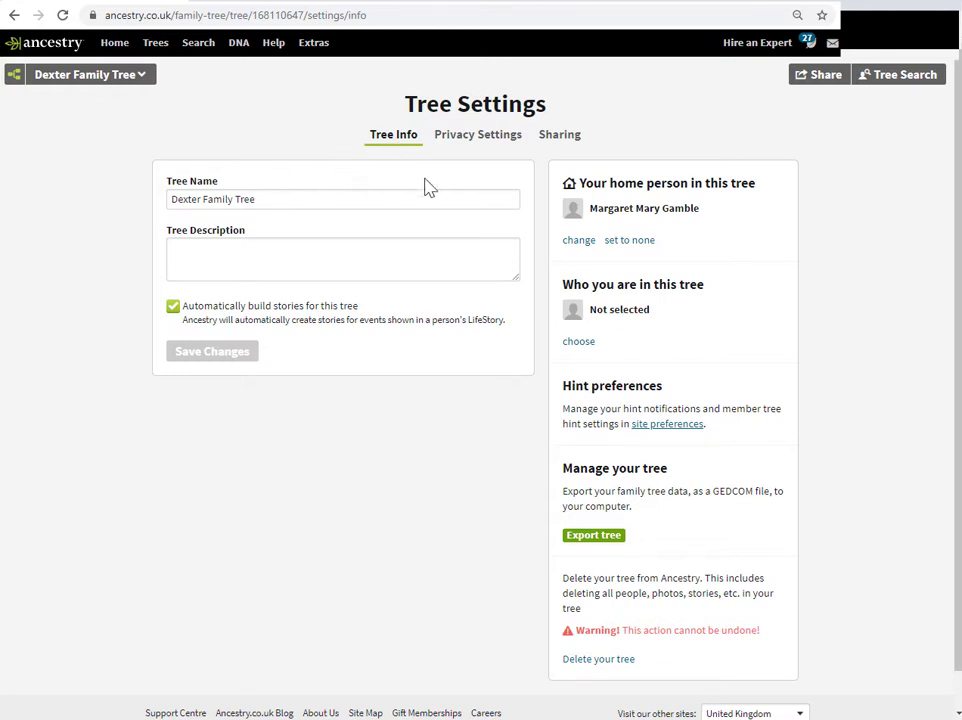
pyautogui.moveTo(537, 168)
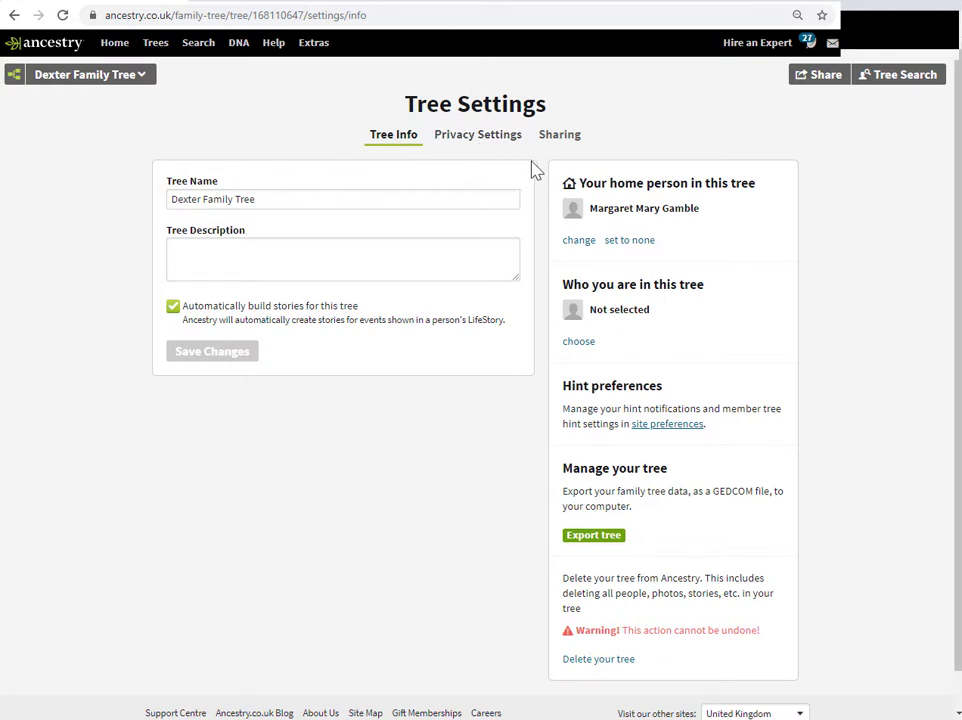
pyautogui.moveTo(320, 148)
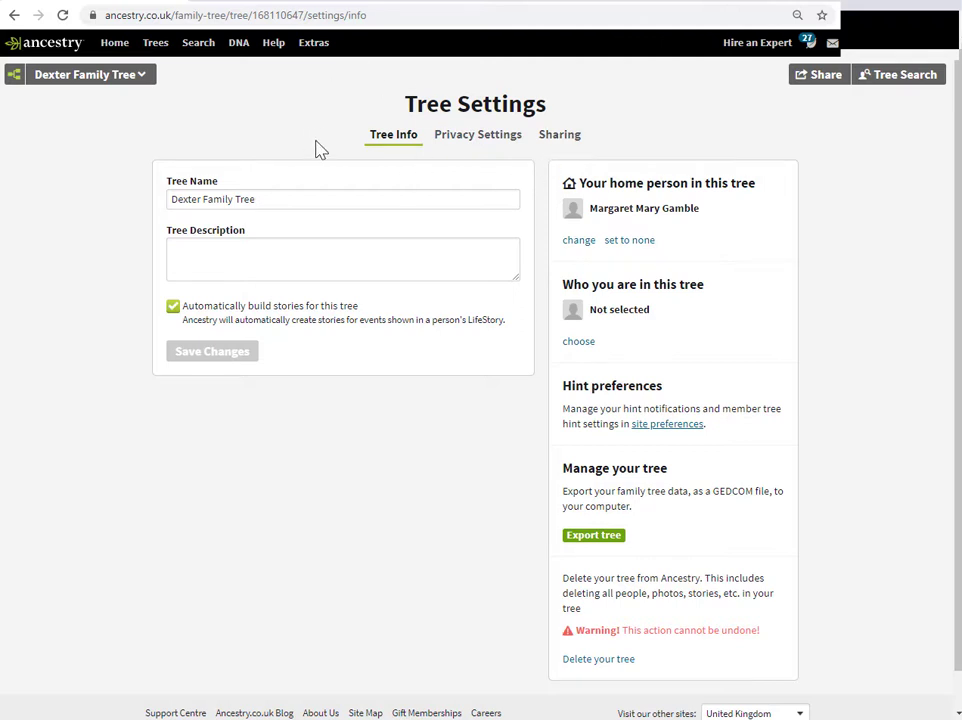
pyautogui.moveTo(337, 138)
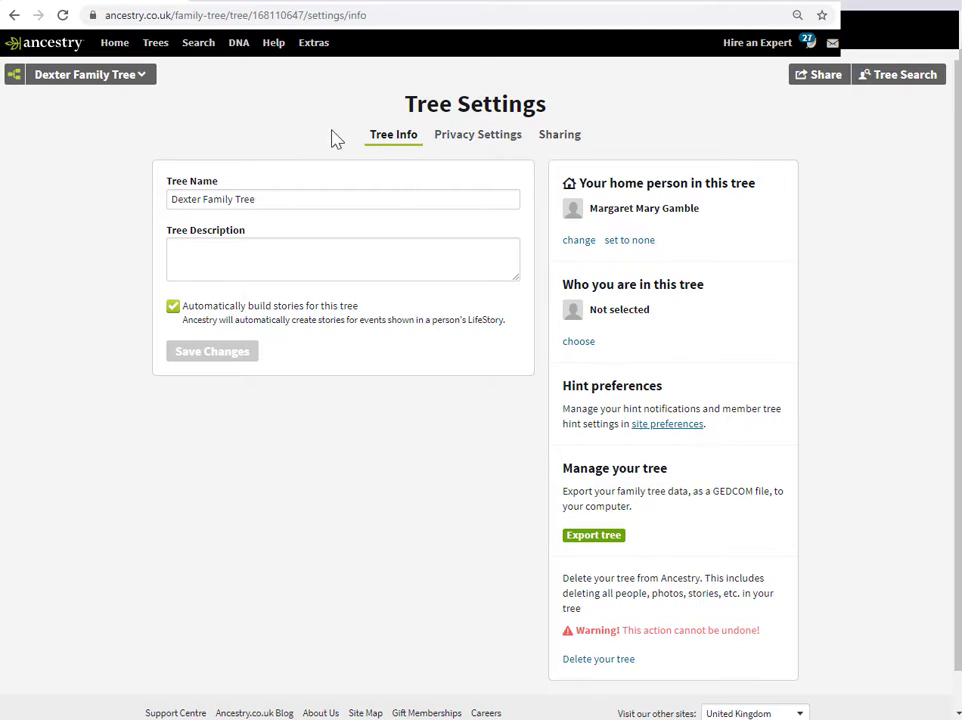
pyautogui.moveTo(389, 103)
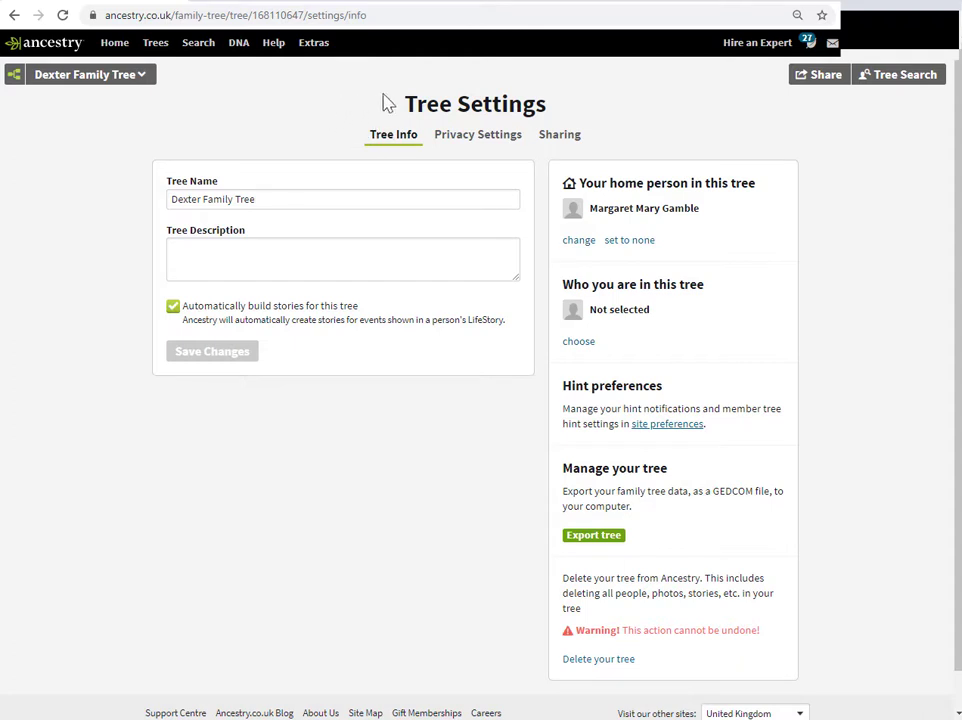
pyautogui.moveTo(283, 208)
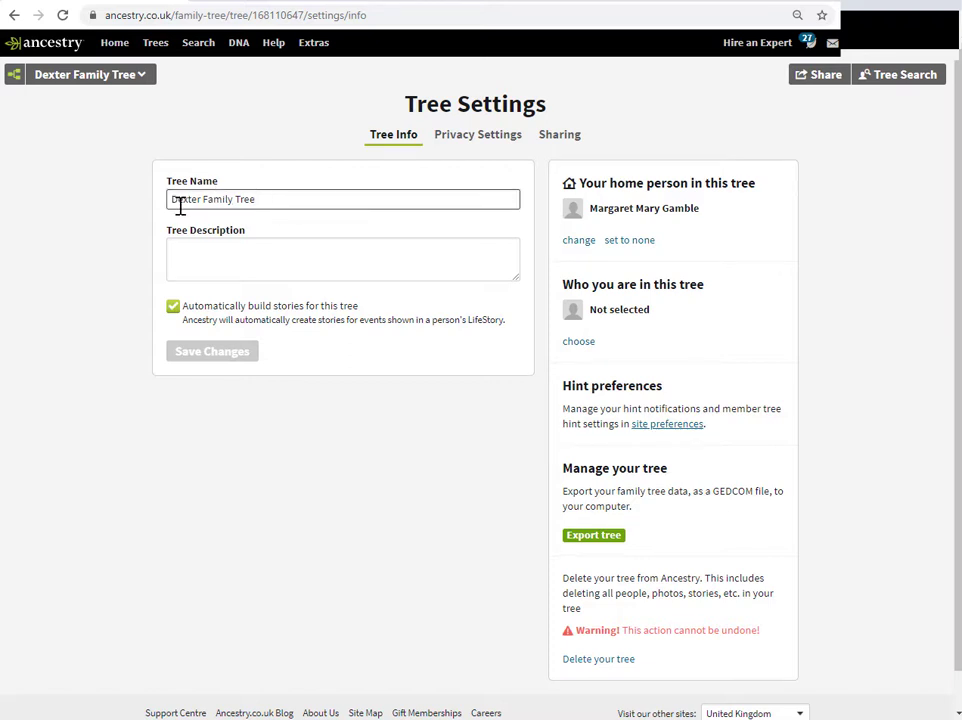
# - Edit the Tree Name field to read 'RESEARCH - Adams Family Tree'
pyautogui.doubleClick(186, 199)
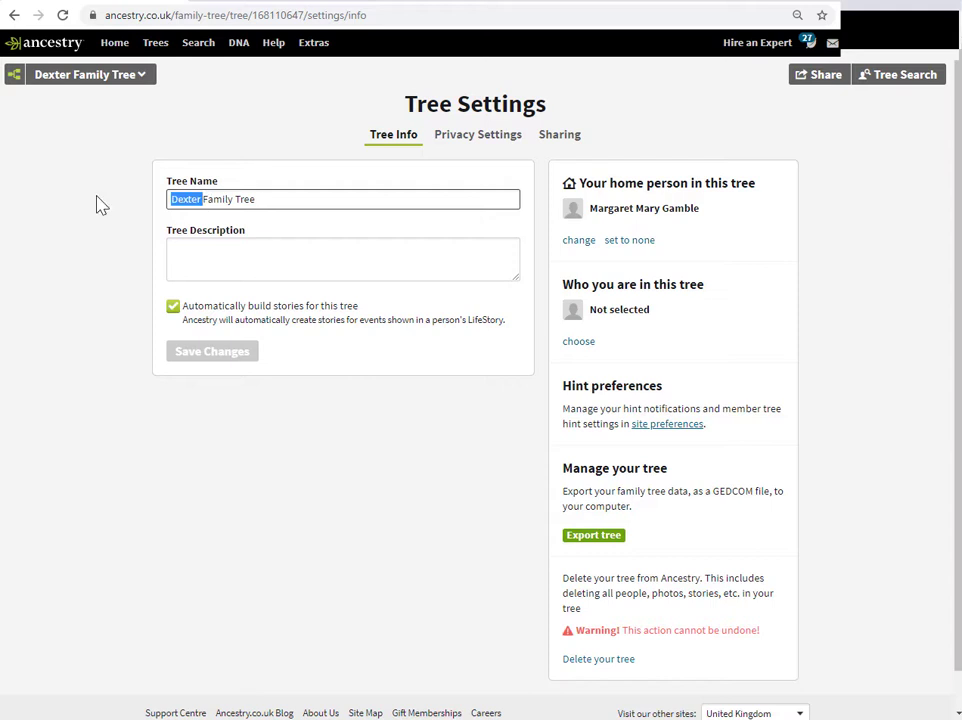
pyautogui.write('Adams')
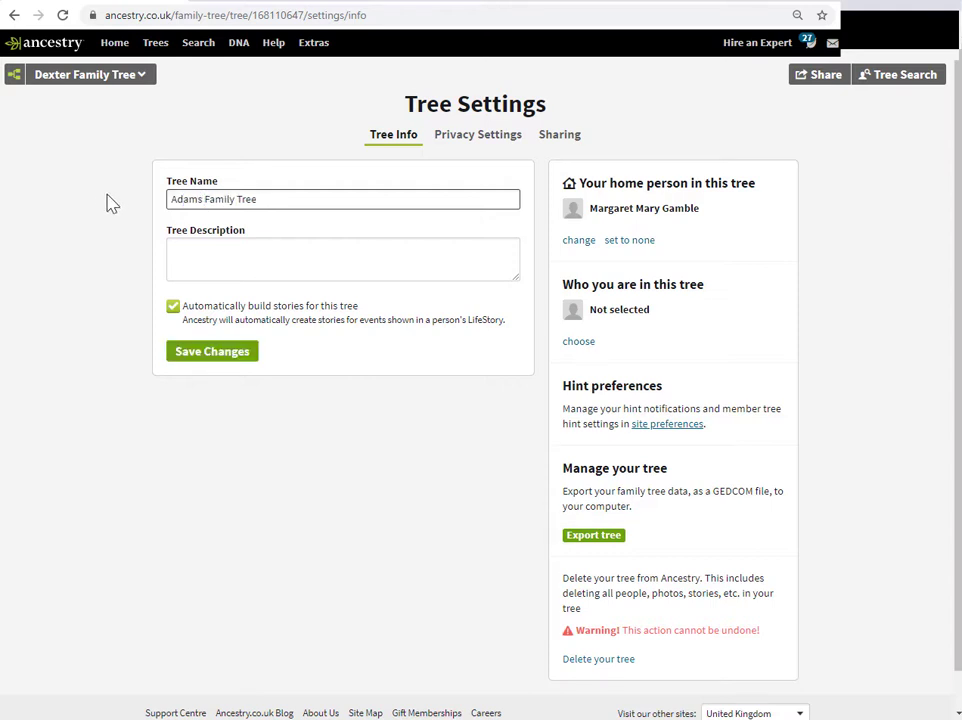
pyautogui.click(204, 199)
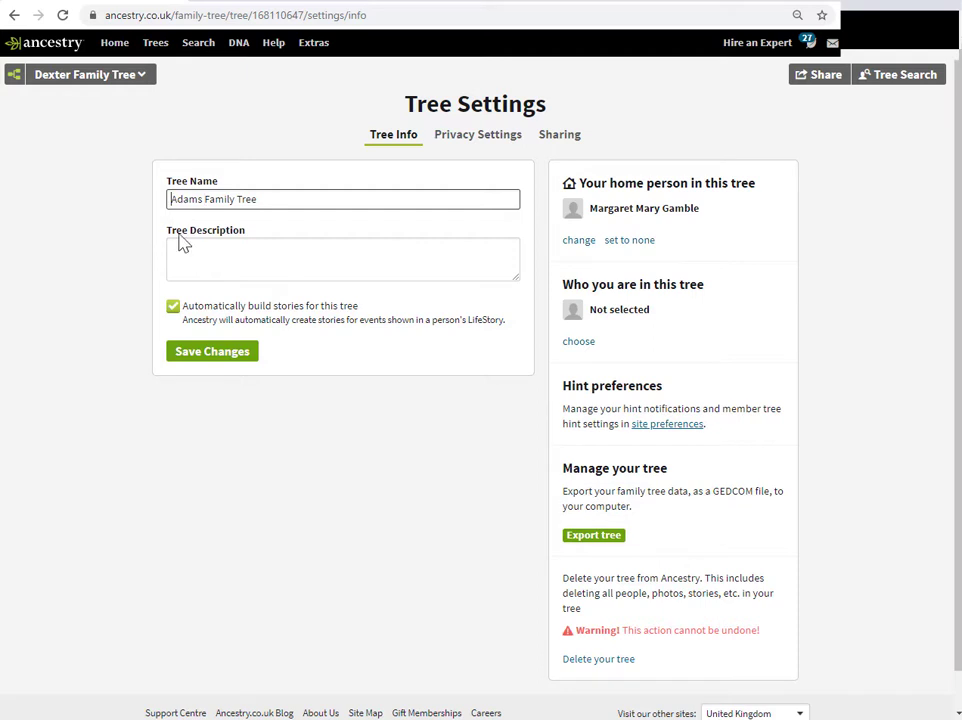
pyautogui.write('RESEARCH-')
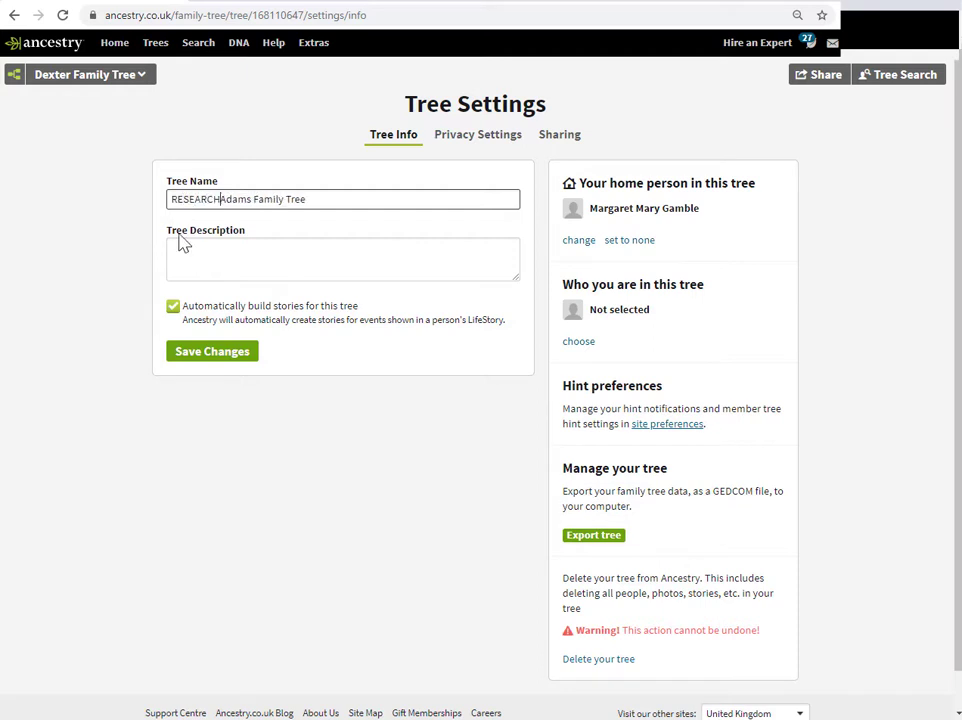
pyautogui.write('-')
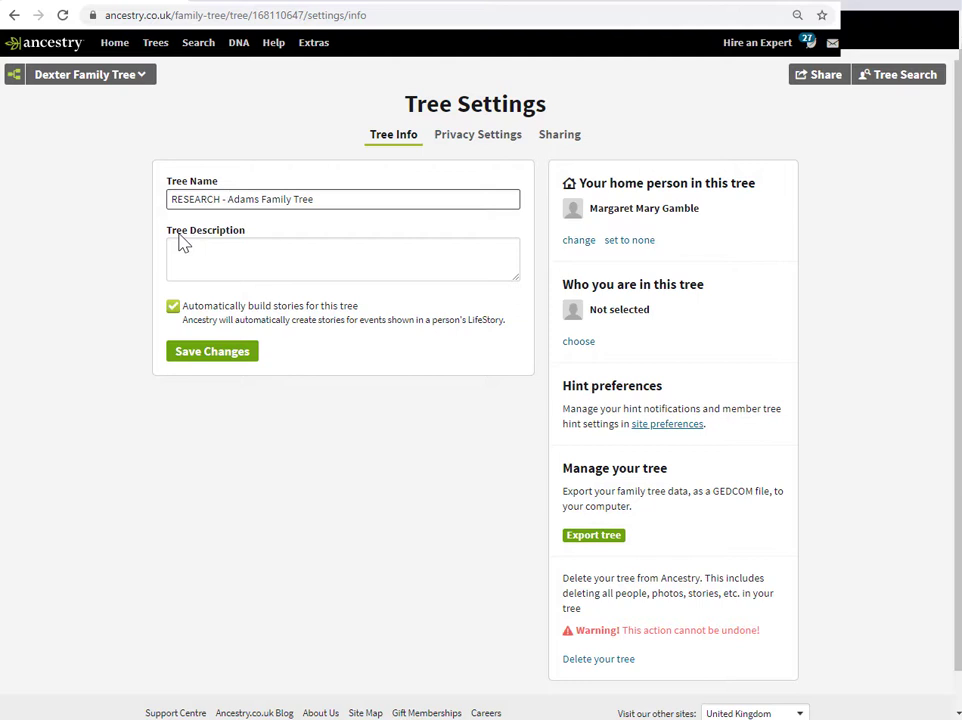
pyautogui.tripleClick(343, 199)
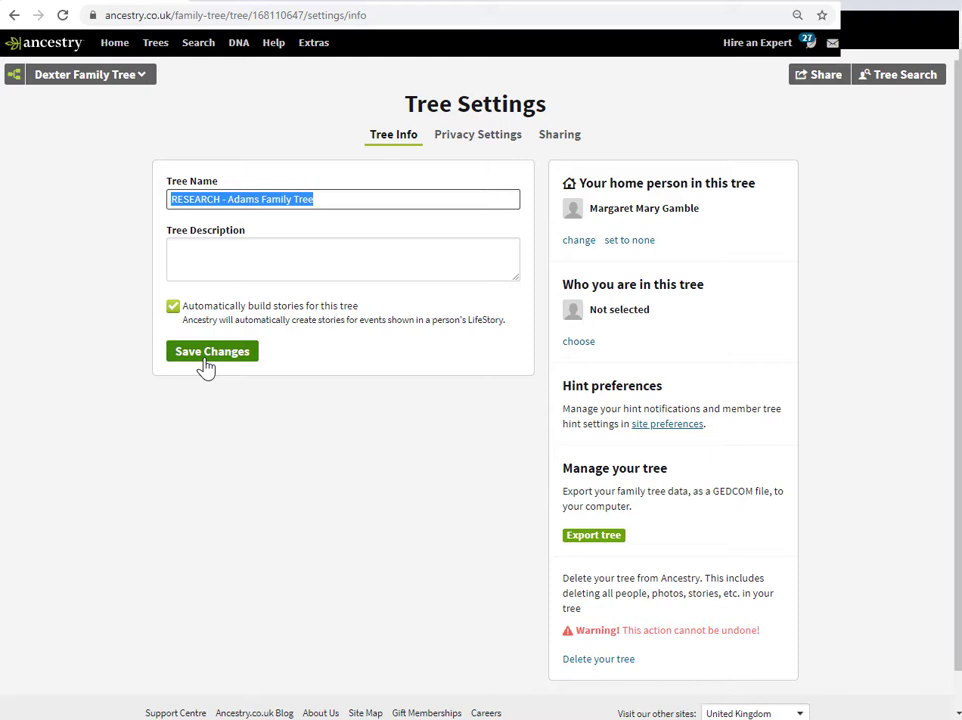
# - Save the 'RESEARCH - Adams Family Tree' name and check it in the tree dropdown
pyautogui.click(211, 351)
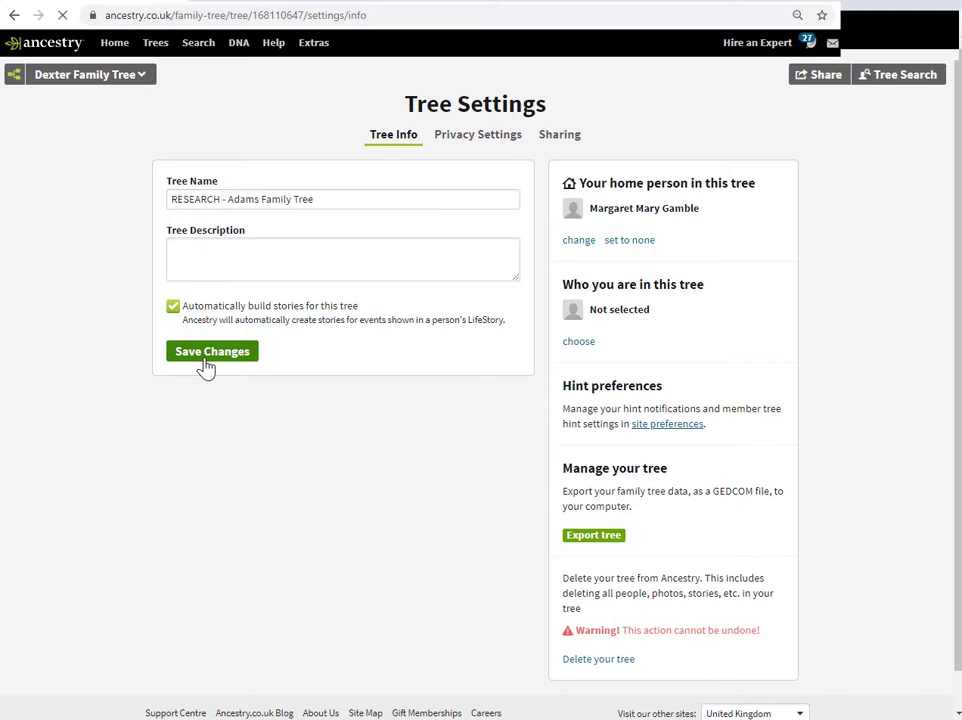
pyautogui.click(211, 351)
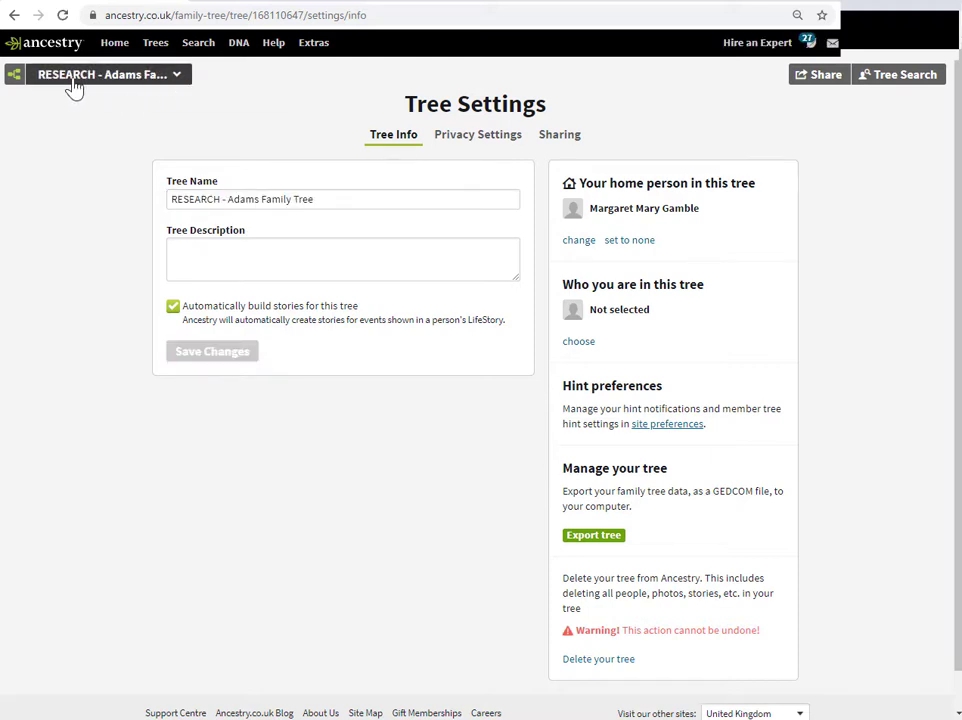
pyautogui.moveTo(100, 74)
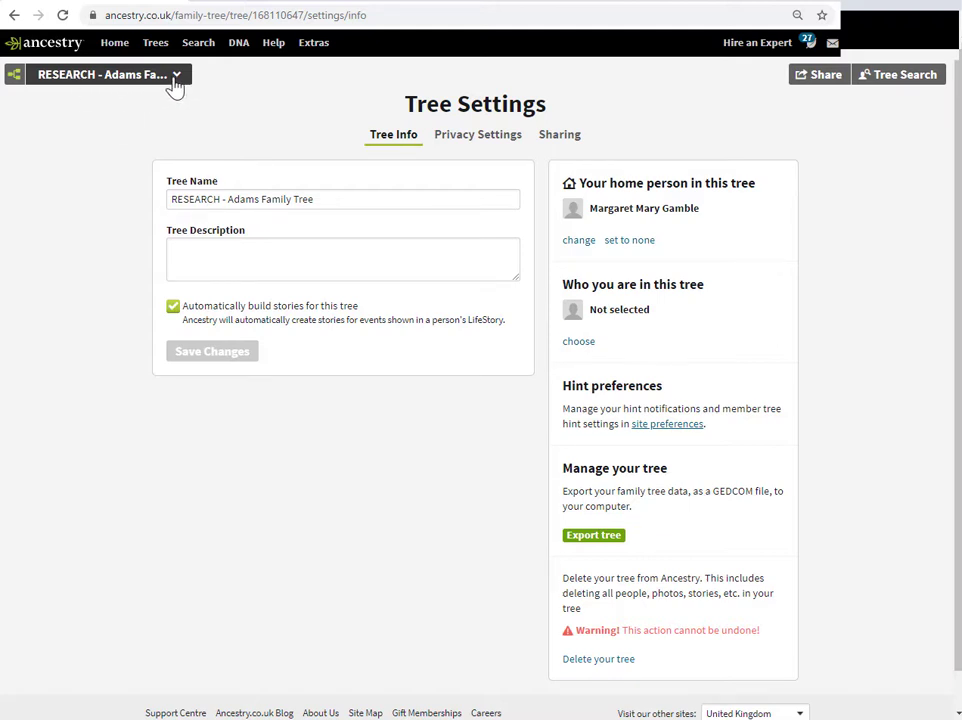
pyautogui.click(100, 74)
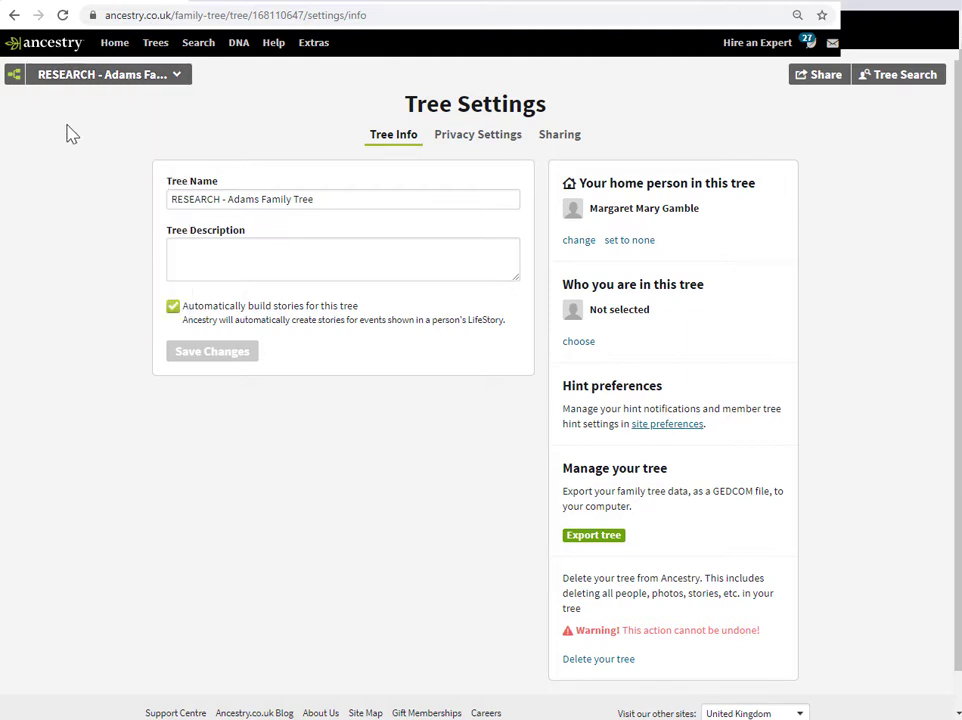
pyautogui.moveTo(114, 42)
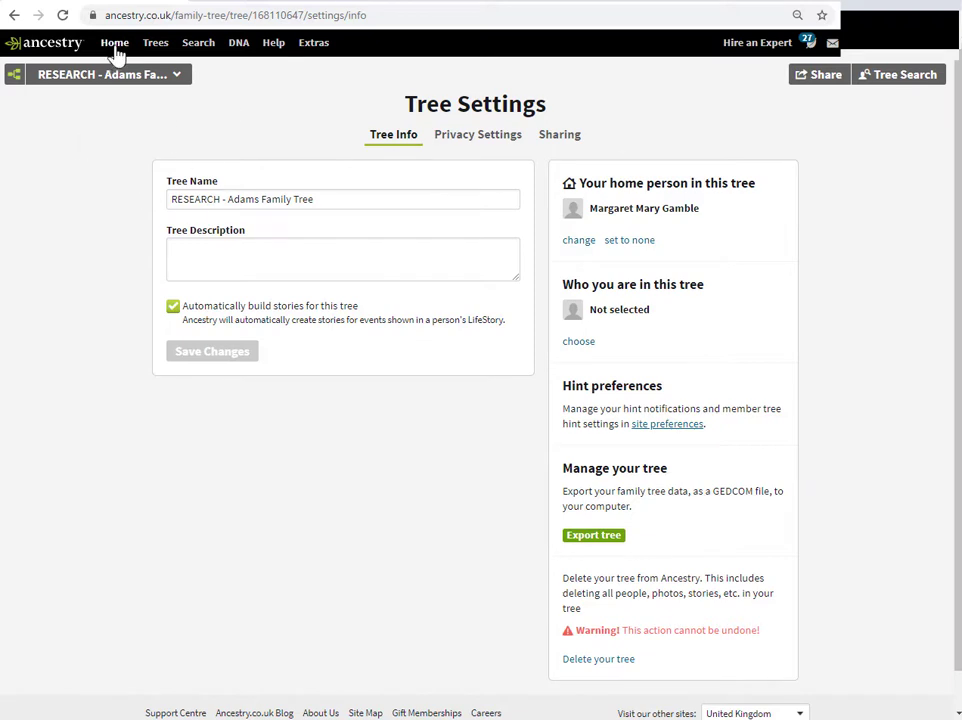
# - Return to the Ancestry home page and choose Create & Manage Trees
pyautogui.click(114, 42)
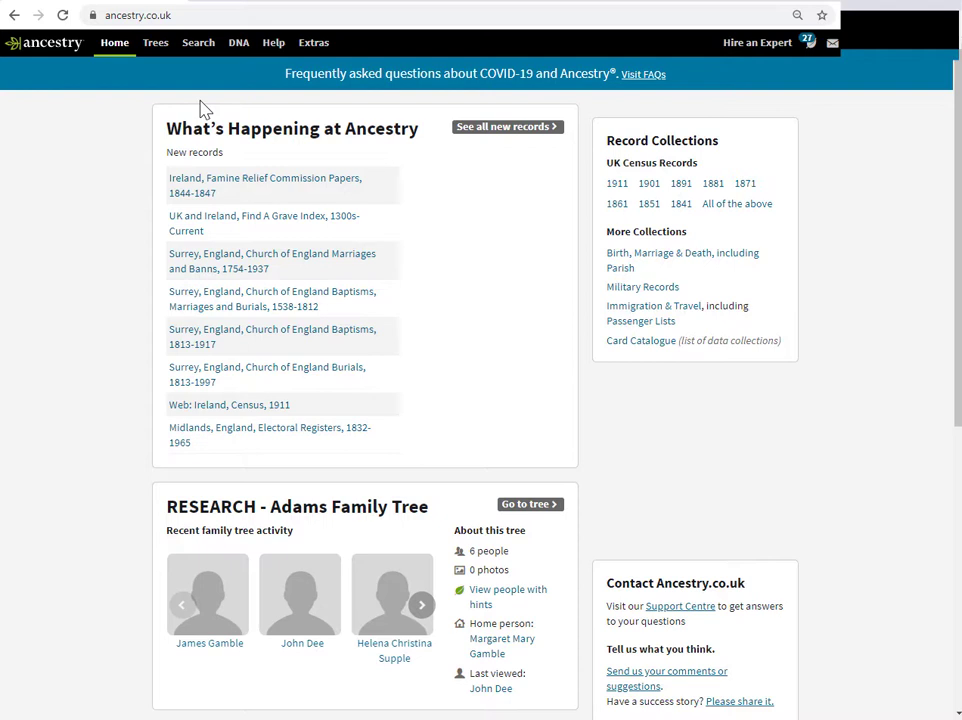
pyautogui.moveTo(150, 95)
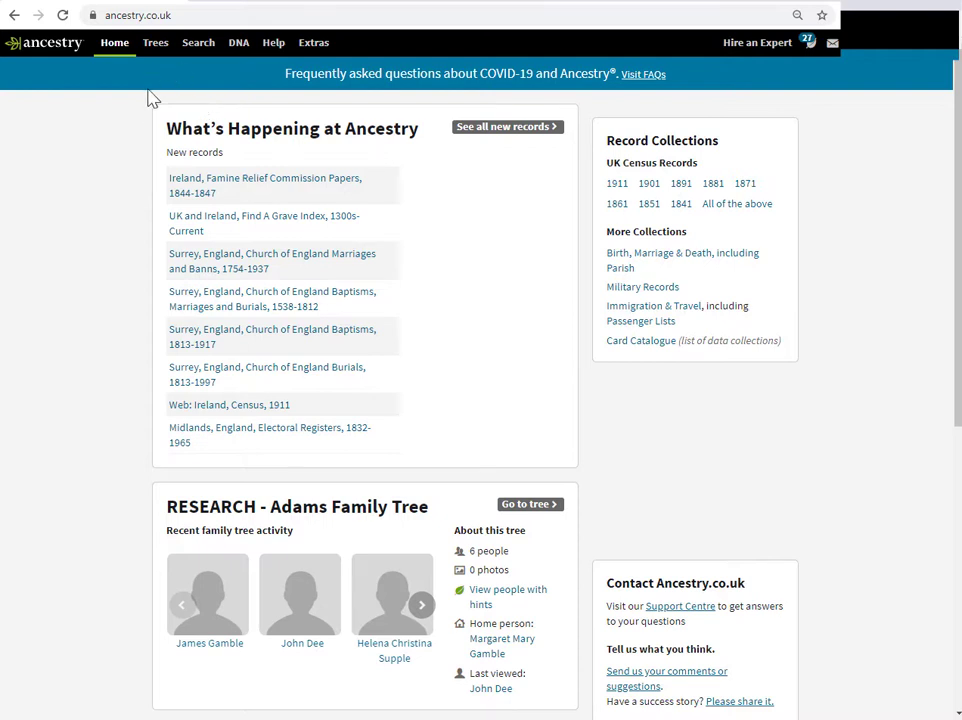
pyautogui.moveTo(158, 83)
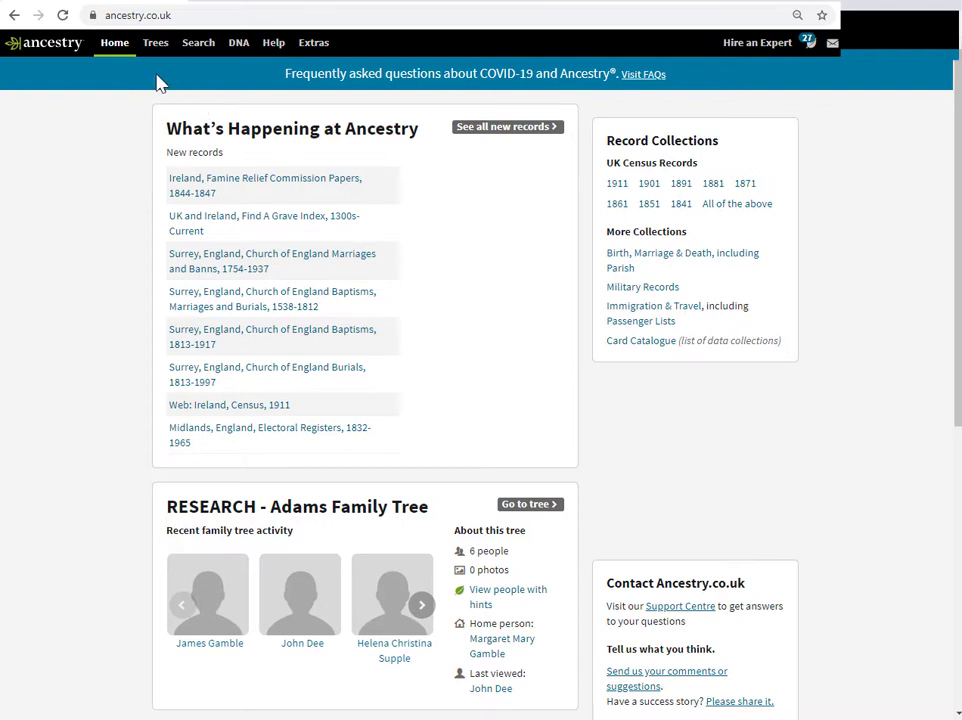
pyautogui.click(155, 42)
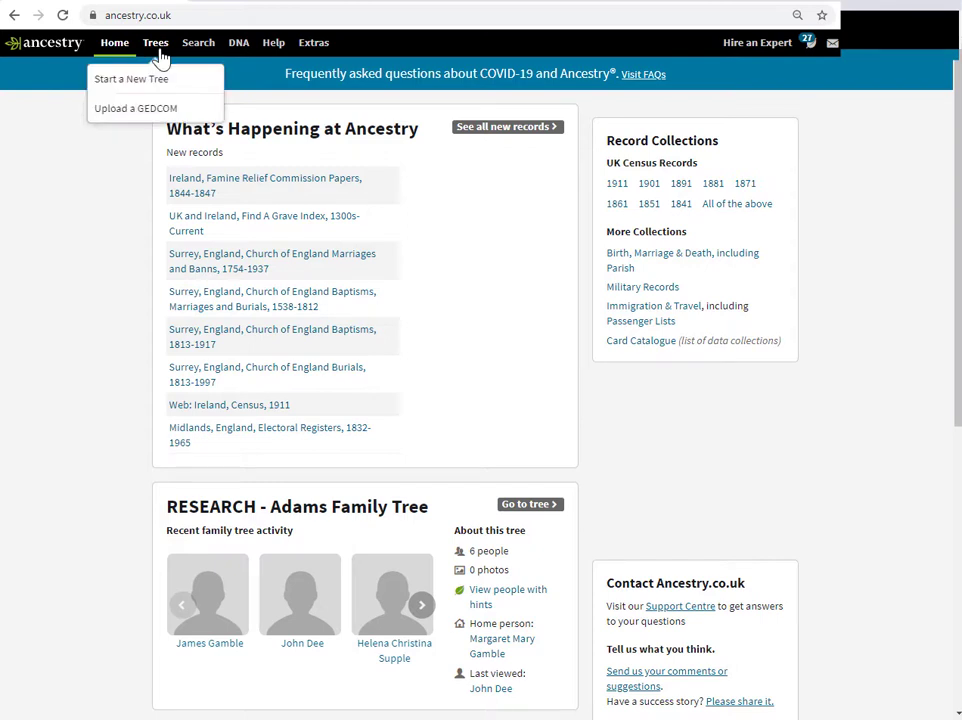
pyautogui.click(155, 42)
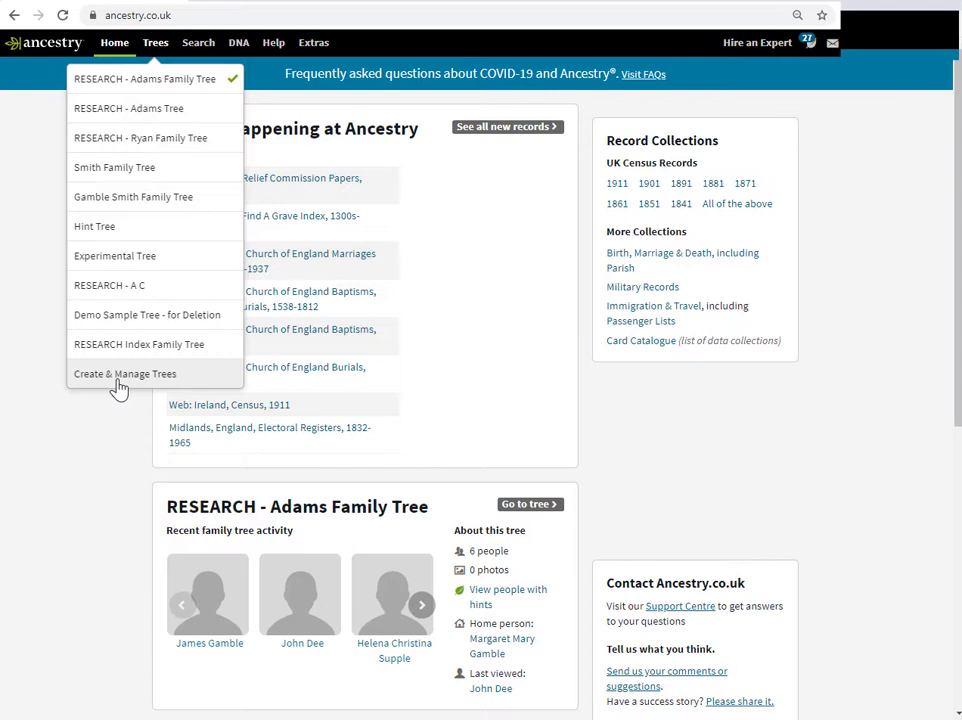
pyautogui.click(125, 373)
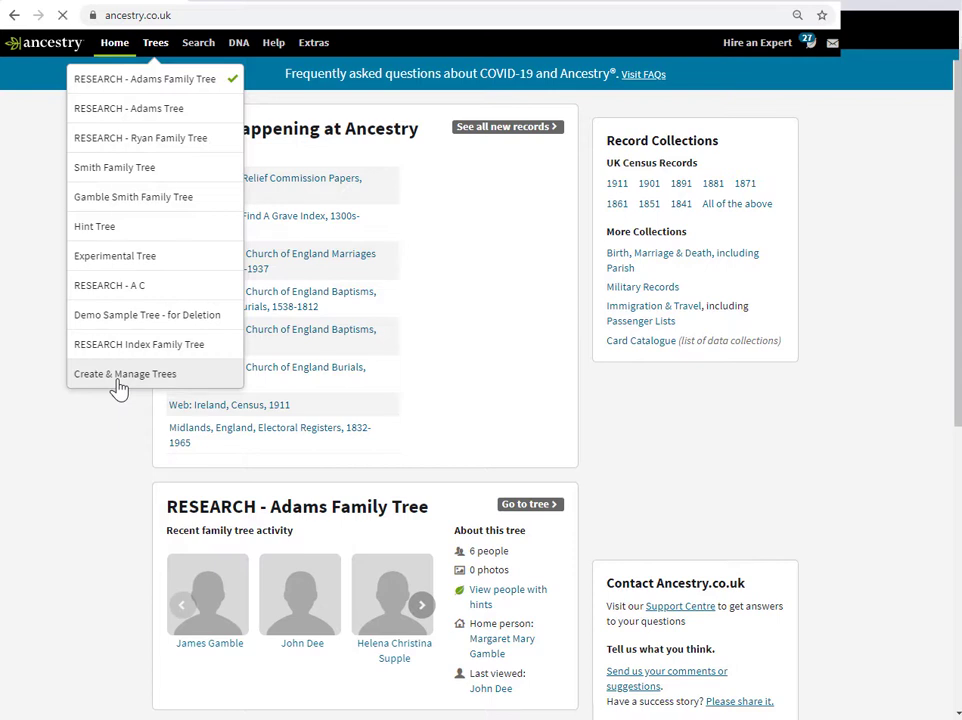
# - On My Trees, open Manage tree for RESEARCH - Adams Family Tree
pyautogui.click(124, 373)
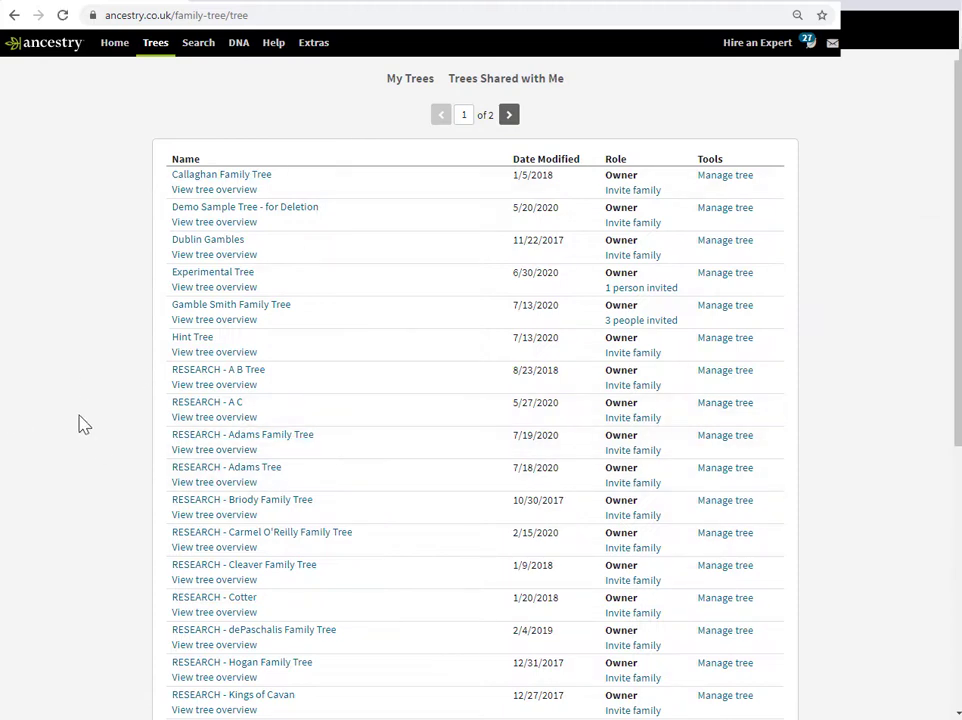
pyautogui.moveTo(48, 384)
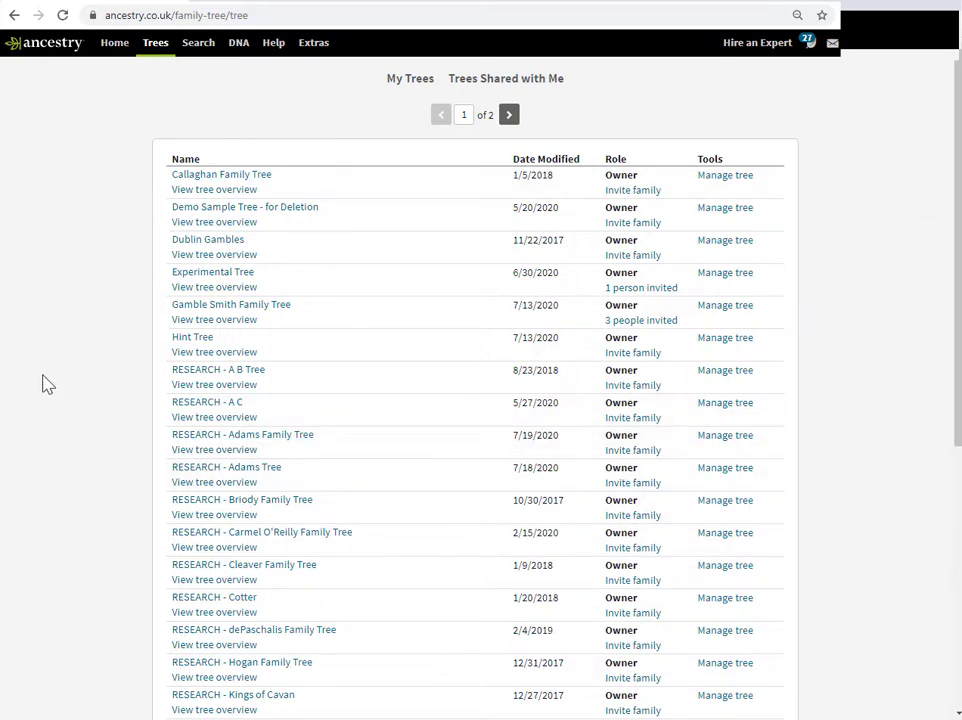
pyautogui.moveTo(109, 488)
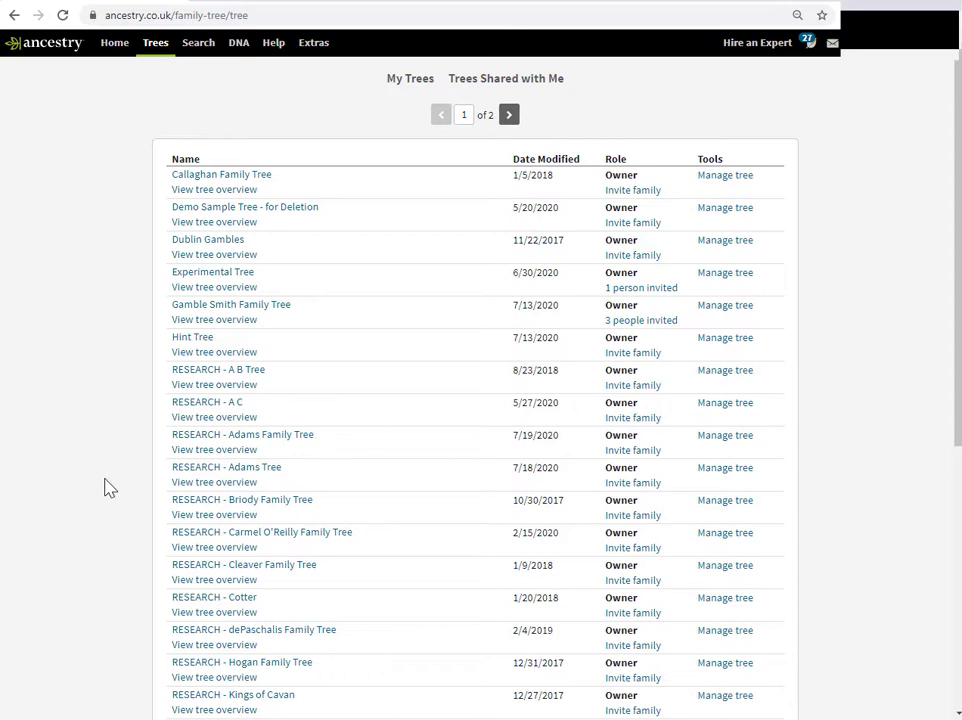
pyautogui.moveTo(315, 478)
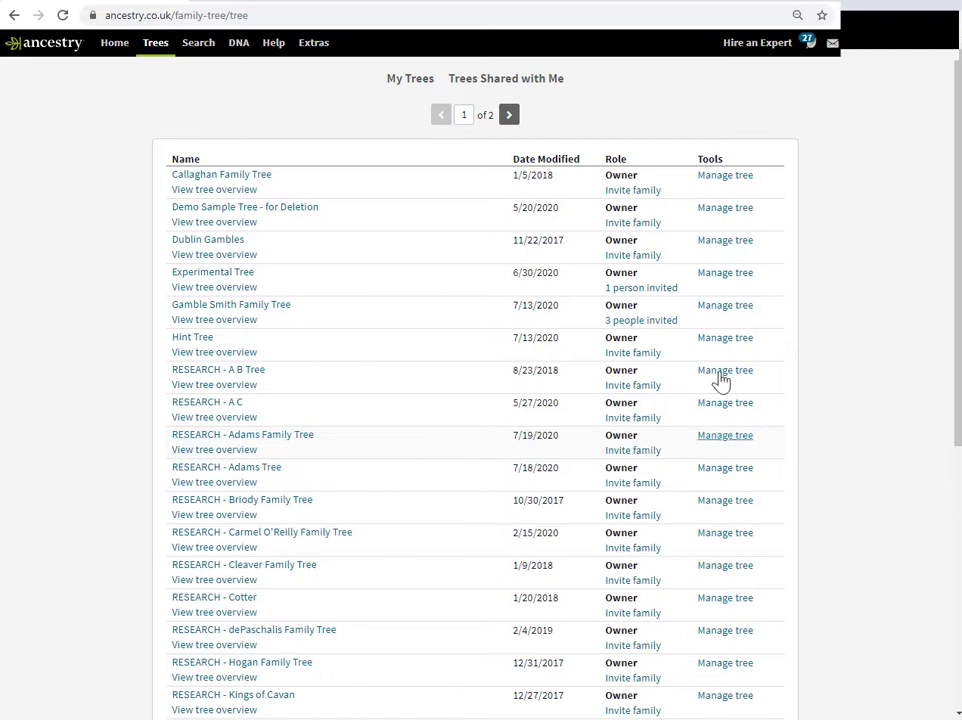
pyautogui.moveTo(725, 435)
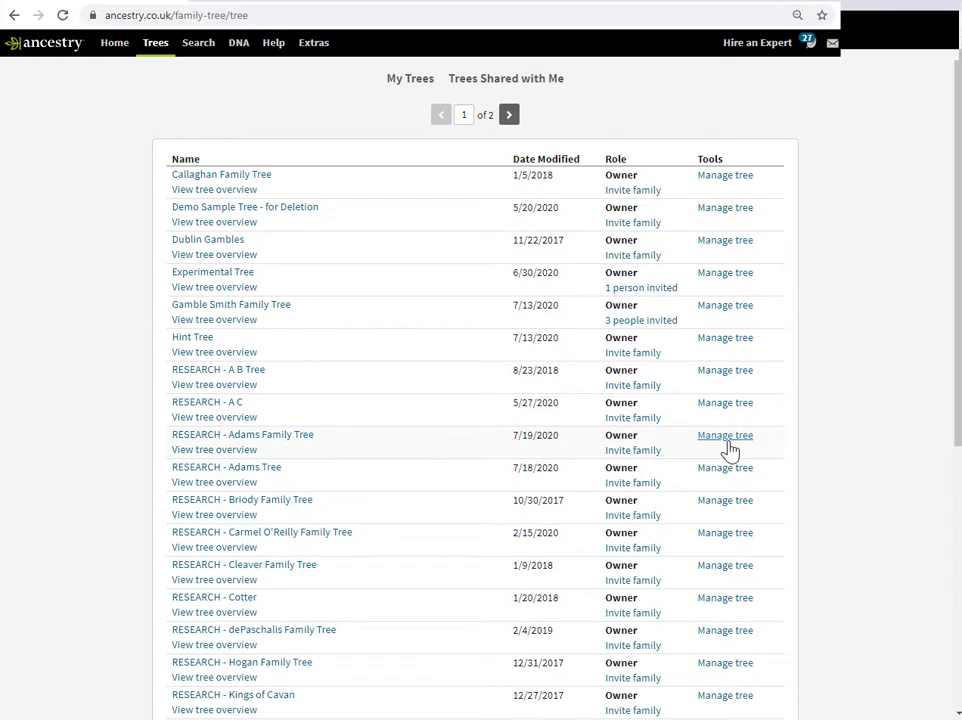
pyautogui.click(725, 435)
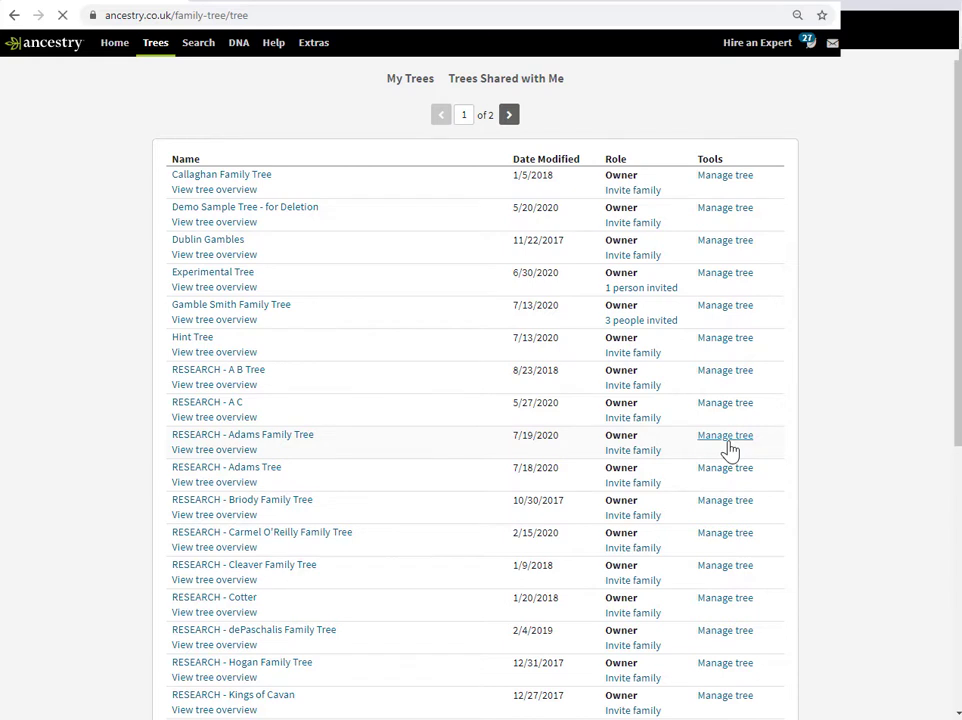
# - Change the tree name prefix to 'SPECULATIVE' and save the settings
pyautogui.click(725, 435)
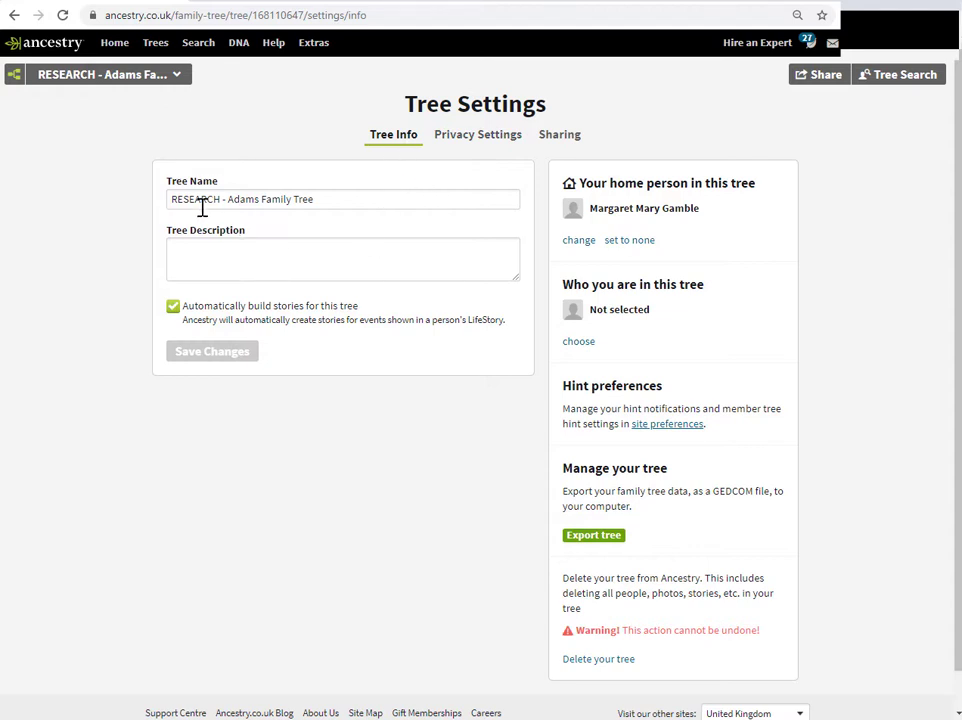
pyautogui.moveTo(248, 222)
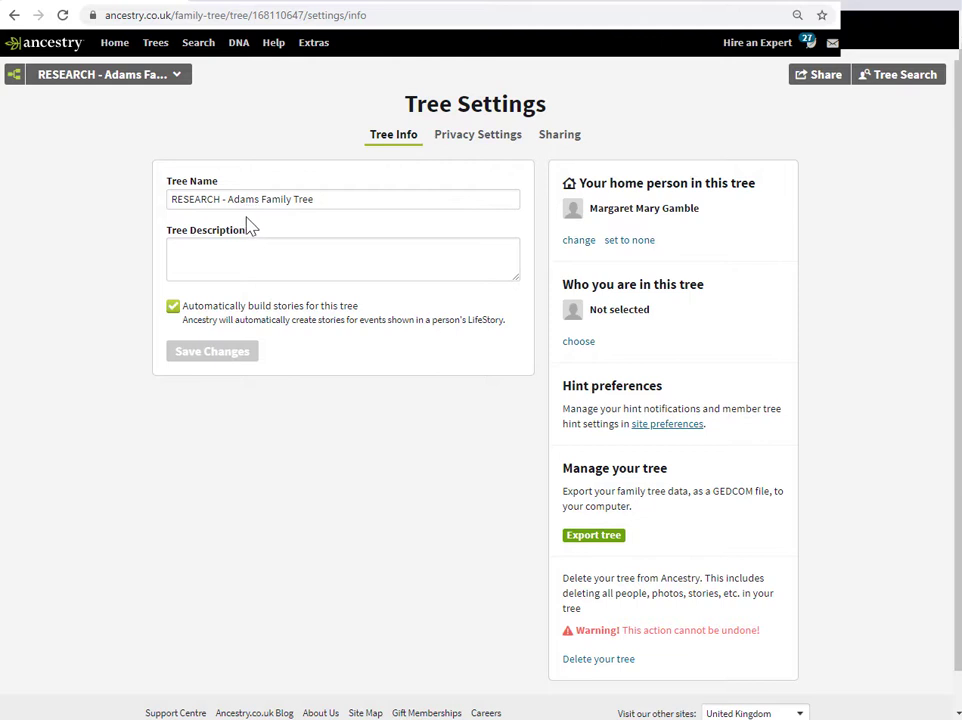
pyautogui.write('SPECULA')
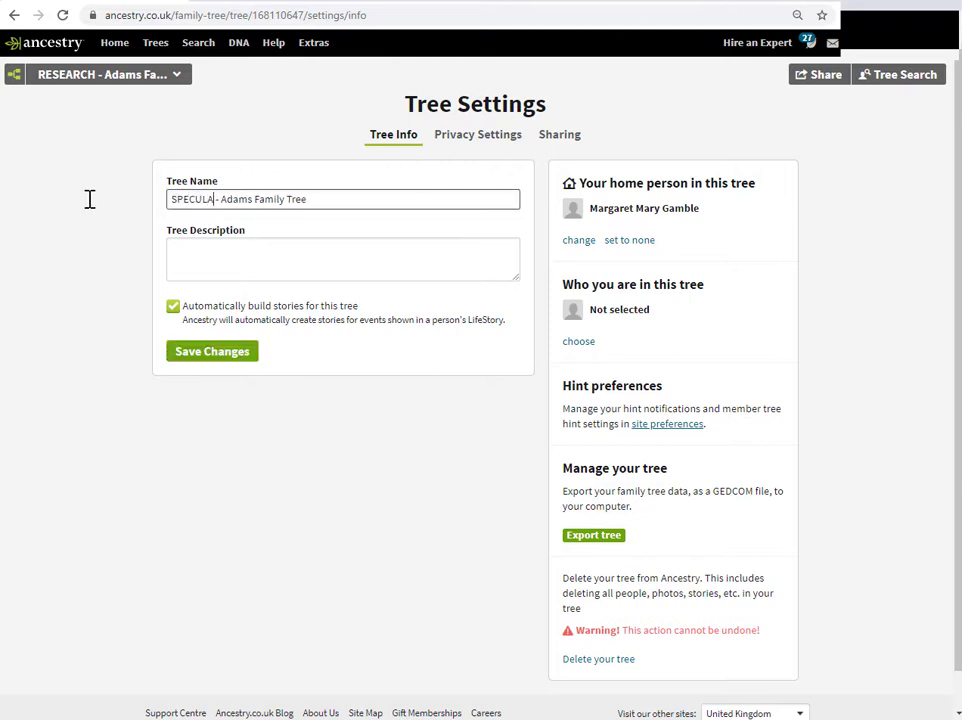
pyautogui.write('TIVE')
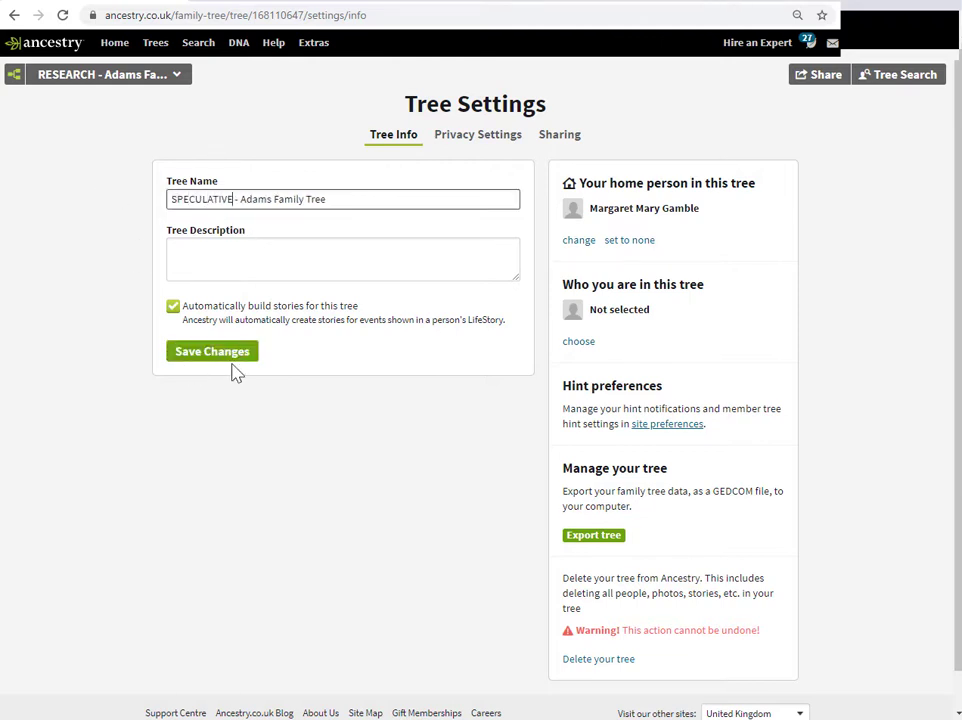
pyautogui.click(211, 351)
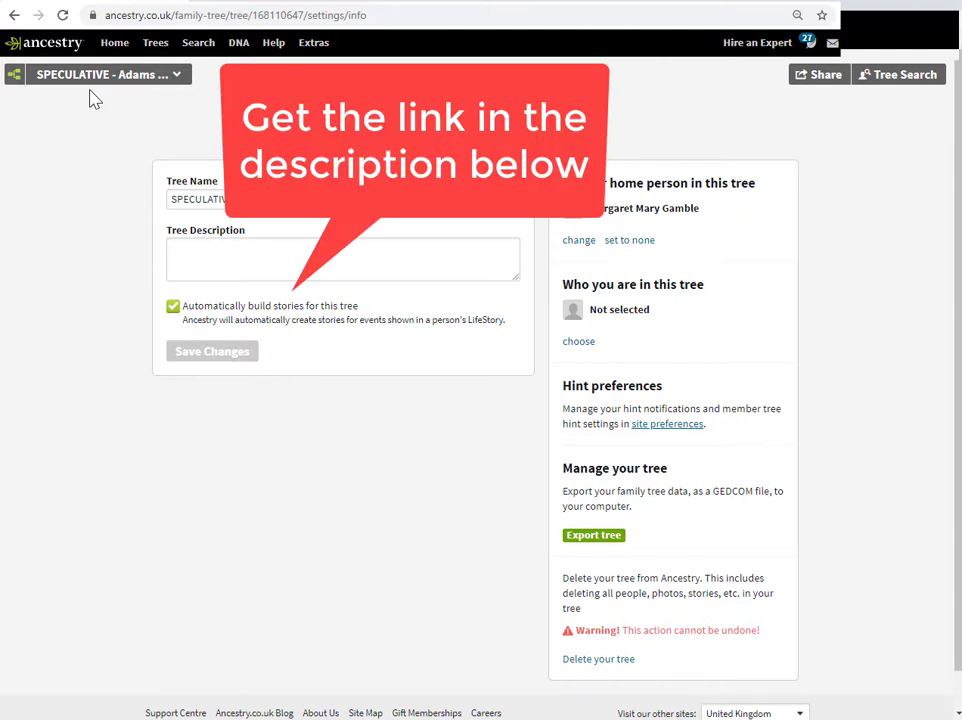
# - Go to dataminingdna.com's blog and pick the In-Depth Guide to Ancestry Part 1 post
pyautogui.write('dataminingdna.com')
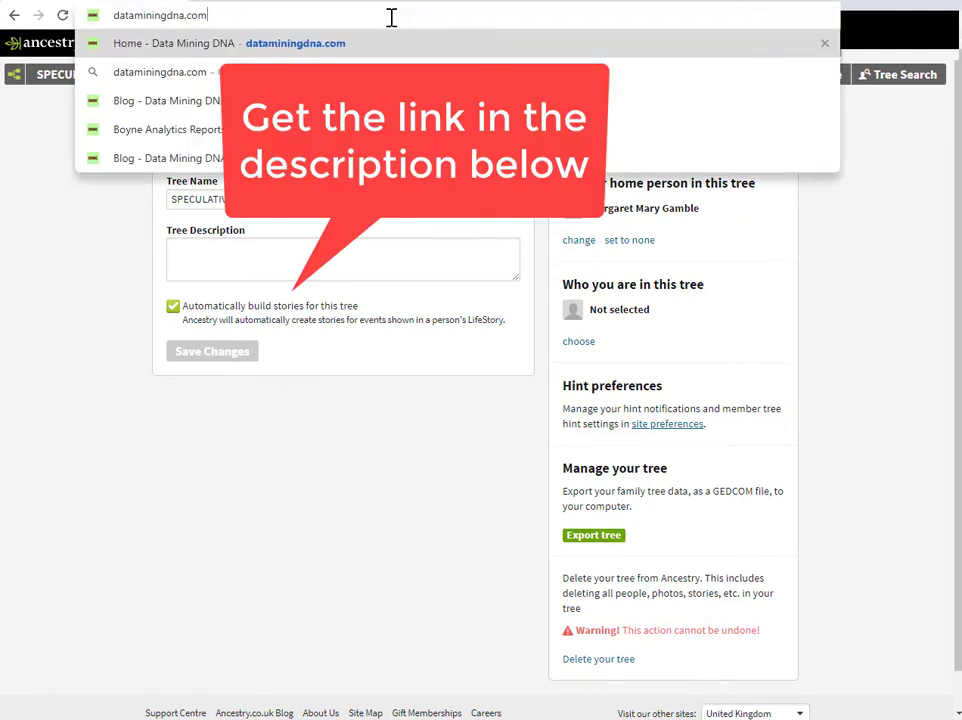
pyautogui.click(165, 100)
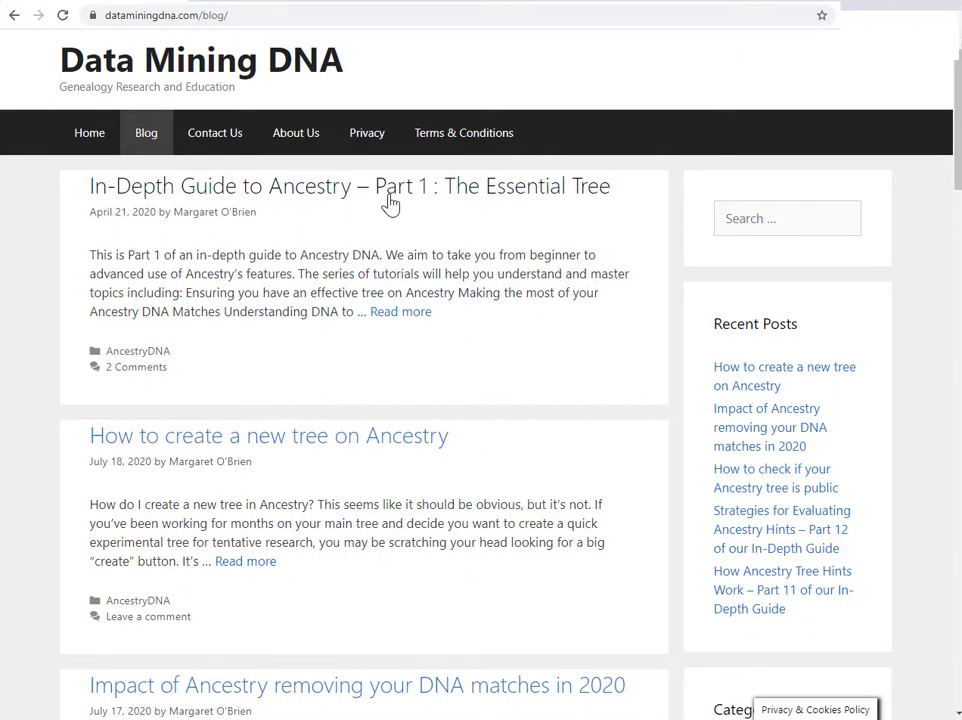
pyautogui.click(349, 186)
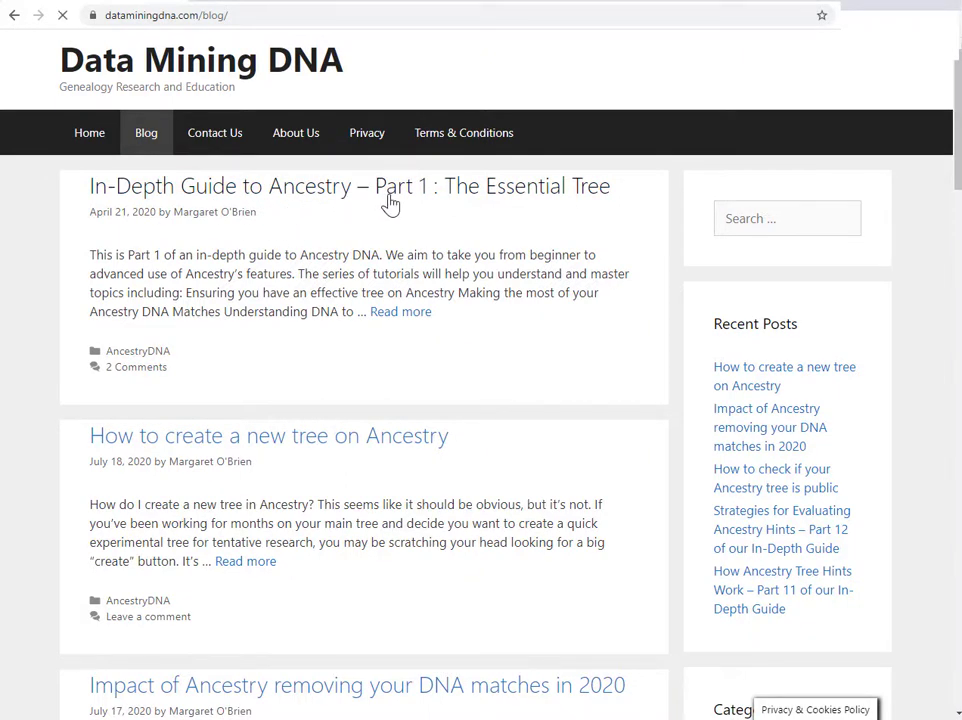
# - Scroll the Part 1 guide down to the Email subscription field and click it
pyautogui.click(349, 186)
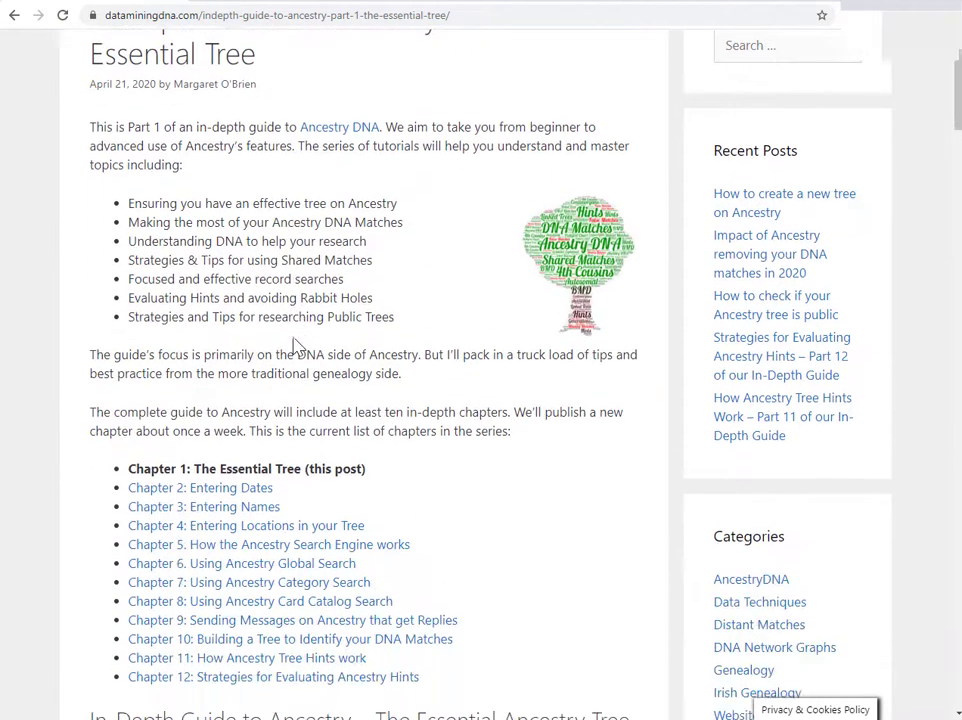
pyautogui.scroll(-3)
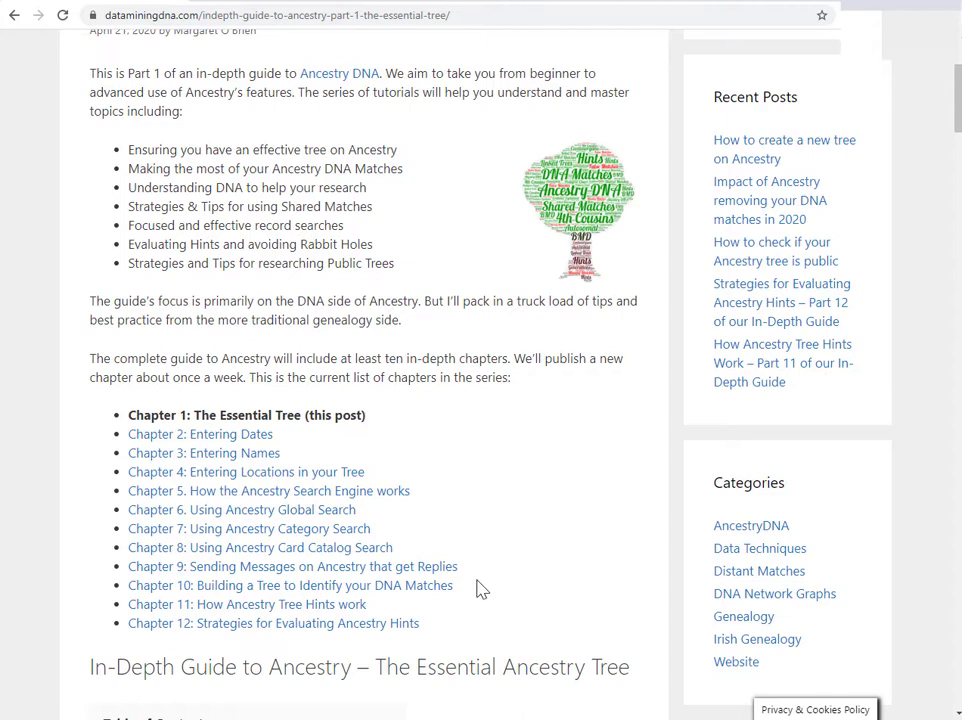
pyautogui.scroll(-3)
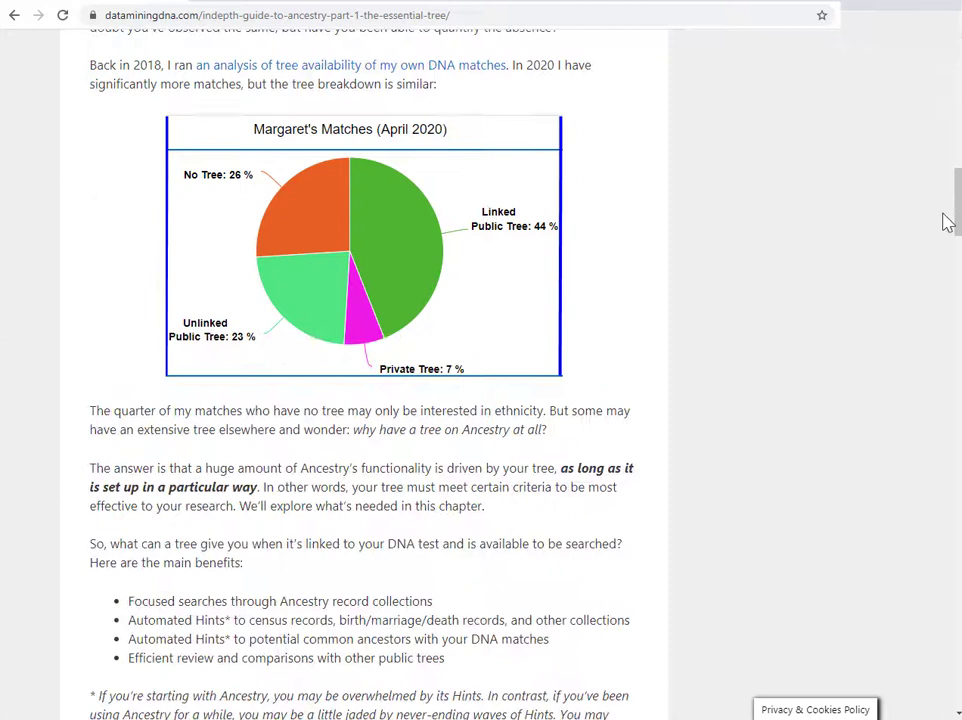
pyautogui.scroll(-3)
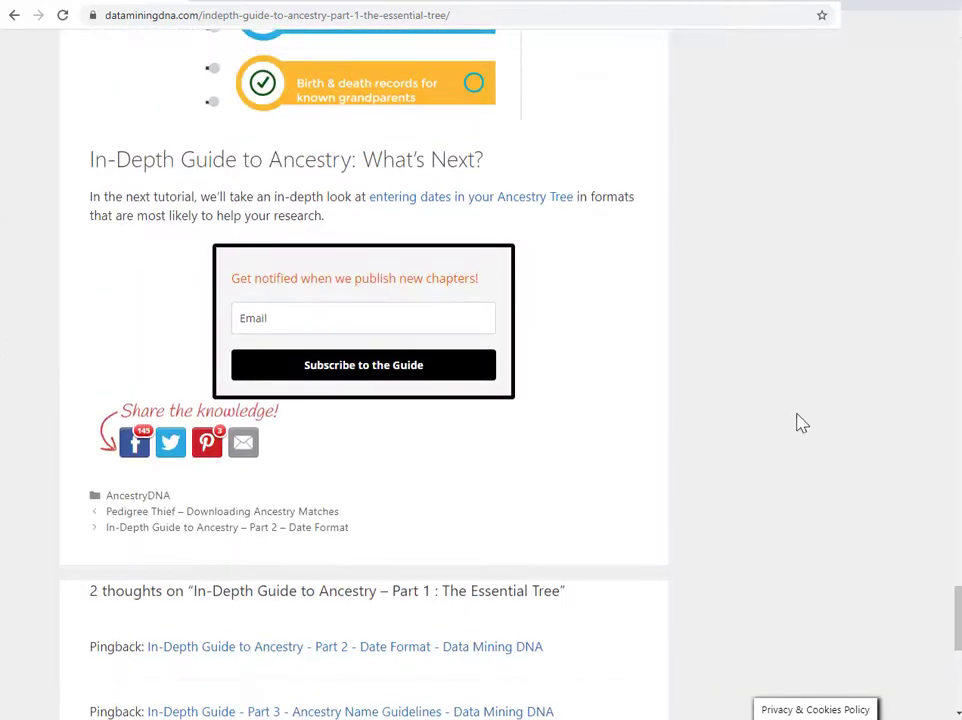
pyautogui.moveTo(650, 373)
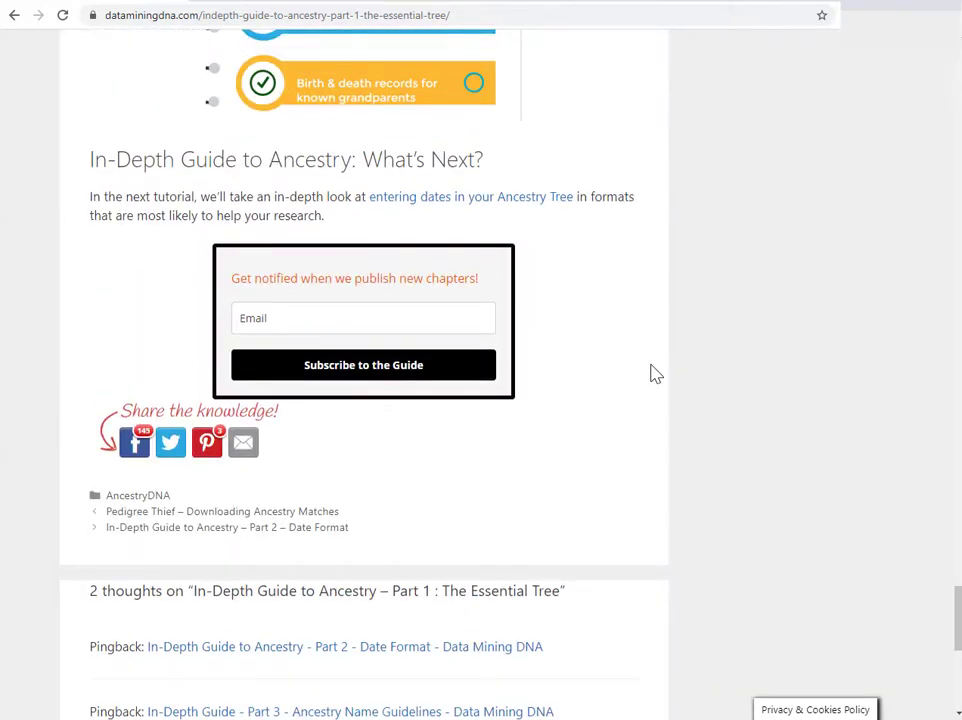
pyautogui.click(363, 318)
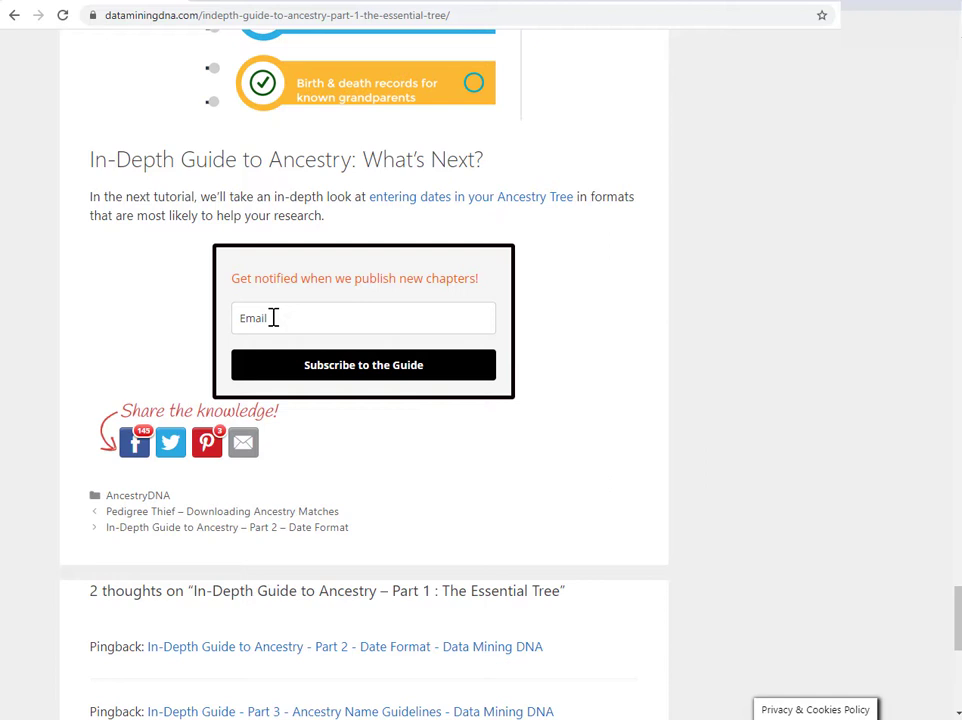